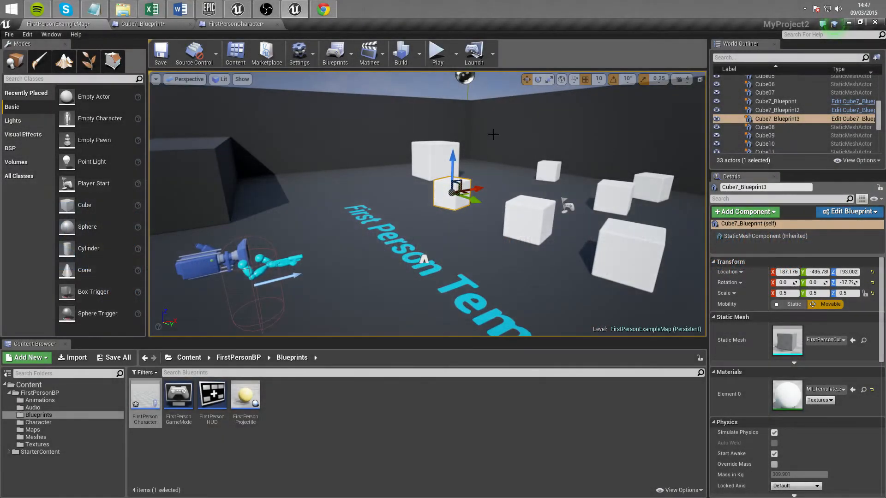
mouse_move(437, 50)
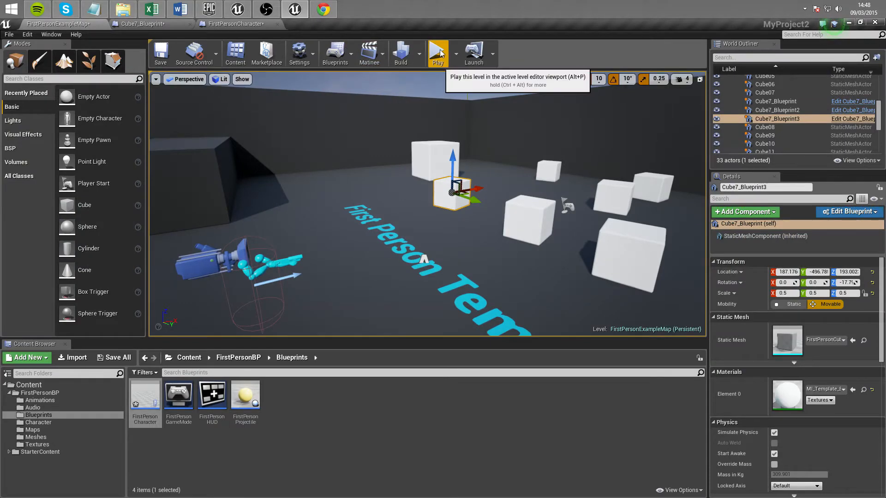
Test-run the level, then bring up Cube7_Blueprint for editing from the World Outliner
left_click(437, 50)
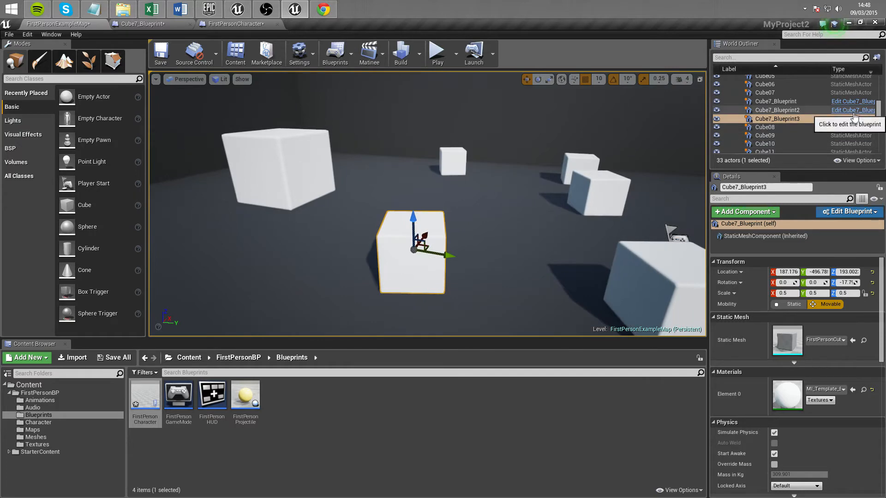
left_click(851, 101)
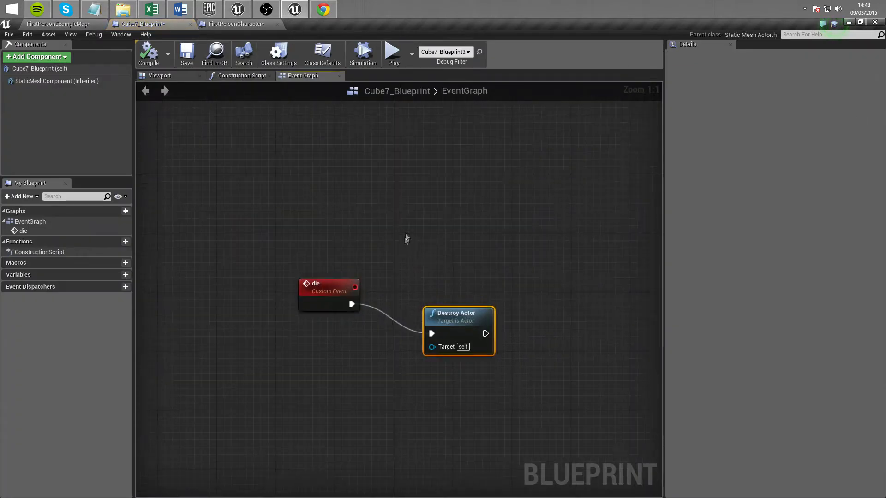
mouse_move(451, 312)
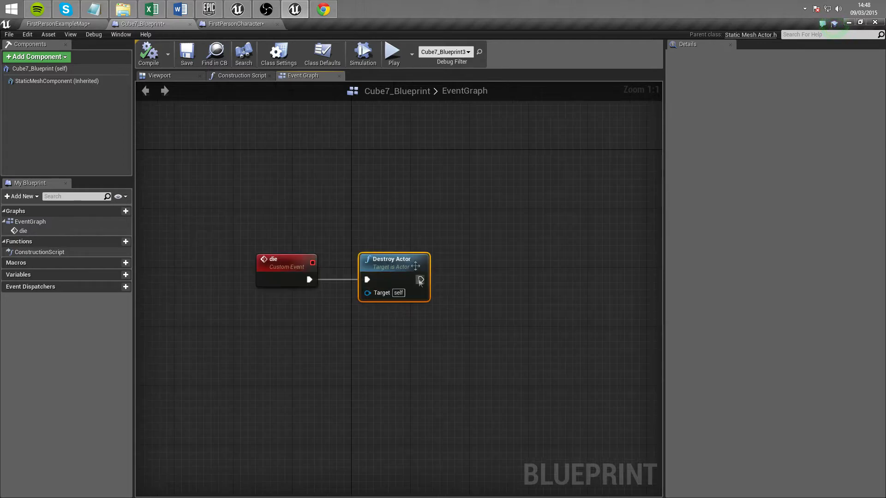
Review the FirstPersonCharacter graph and construction script, then return to the cube's event graph
left_click(232, 24)
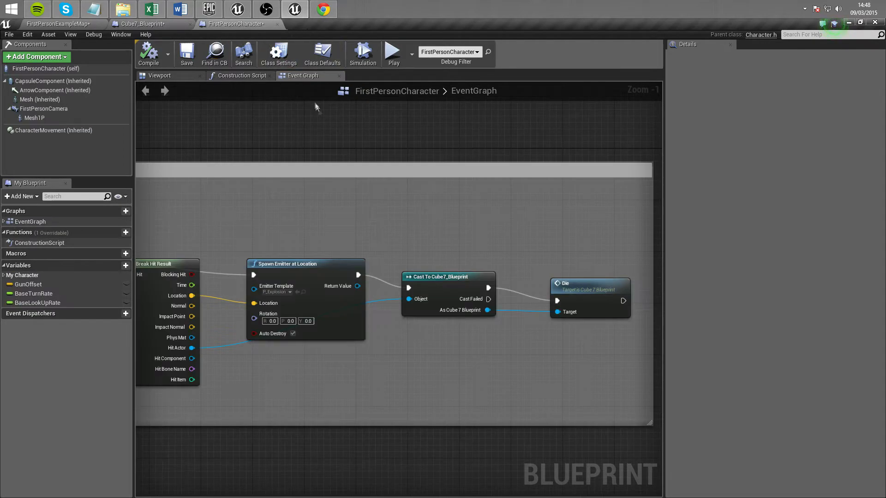
scroll("down", 3)
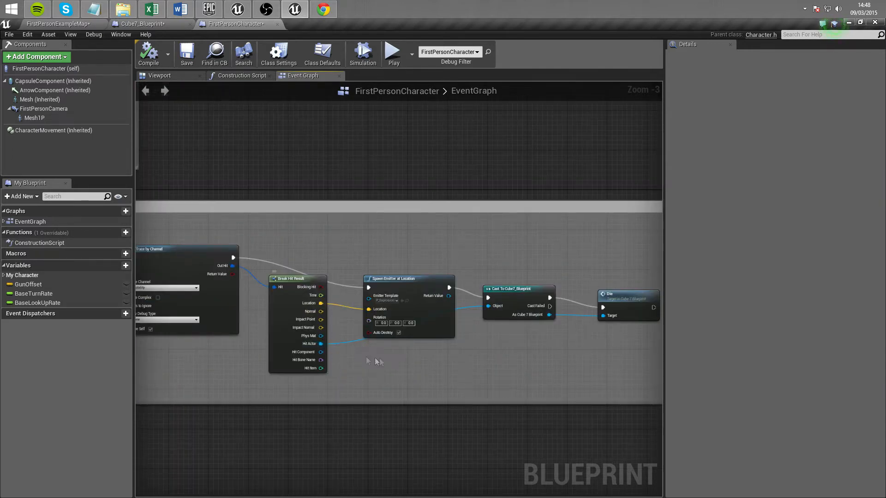
scroll("up", 3)
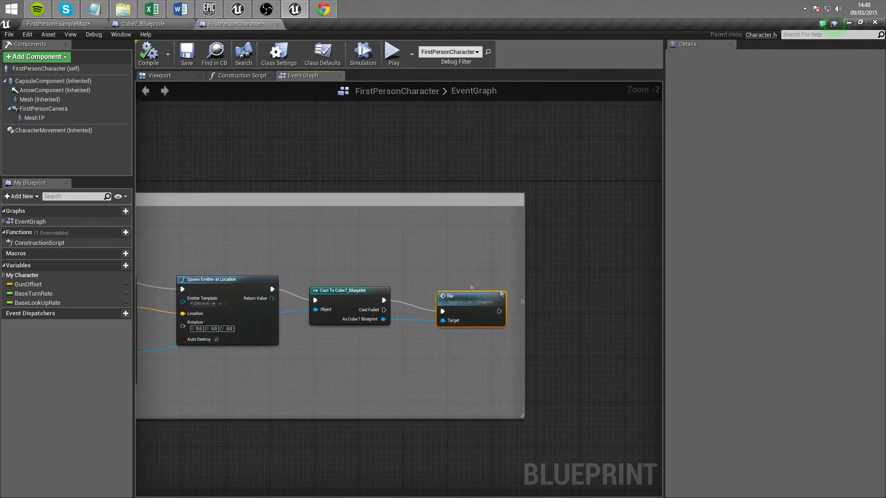
left_click(242, 74)
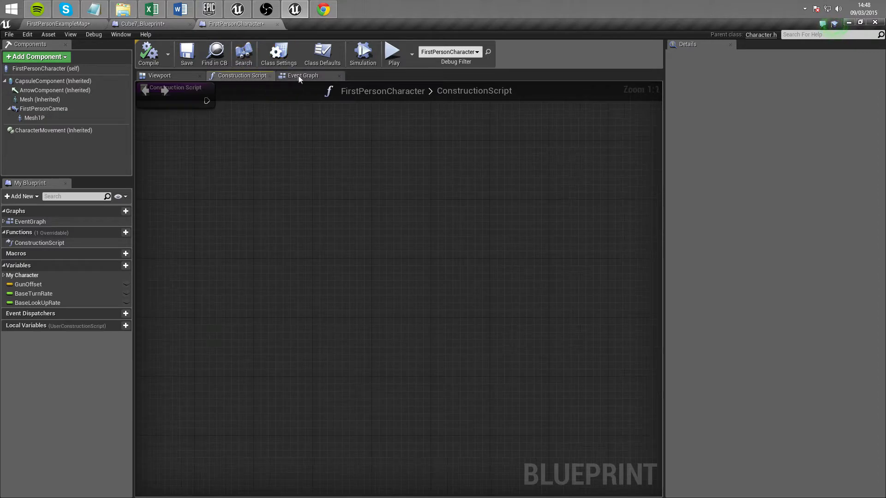
left_click(145, 24)
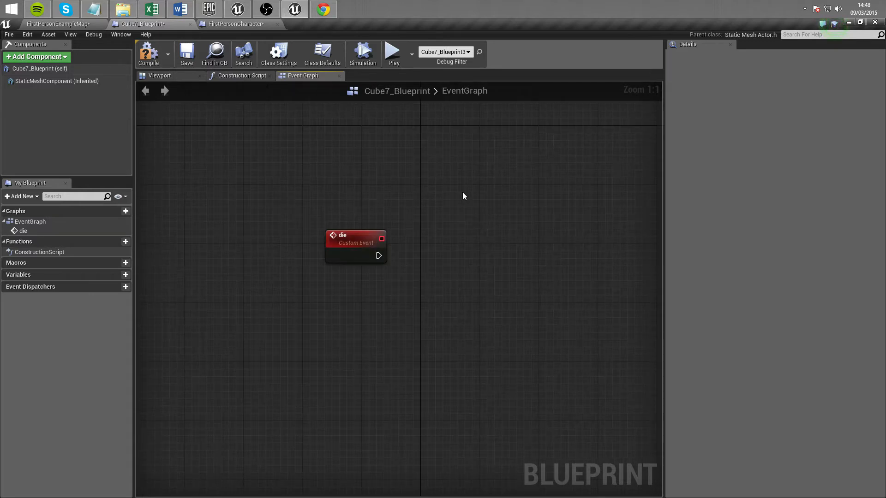
mouse_move(70, 103)
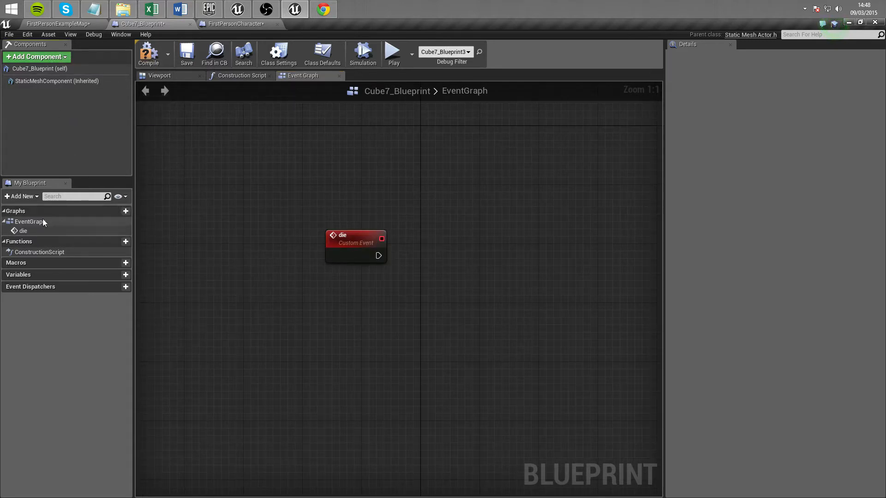
mouse_move(88, 305)
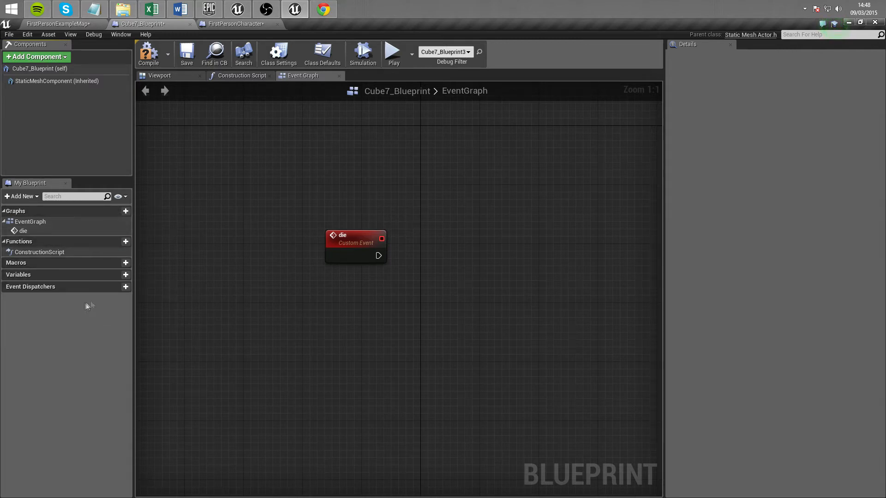
Add a new Integer variable to the cube blueprint and name it Health
left_click(125, 275)
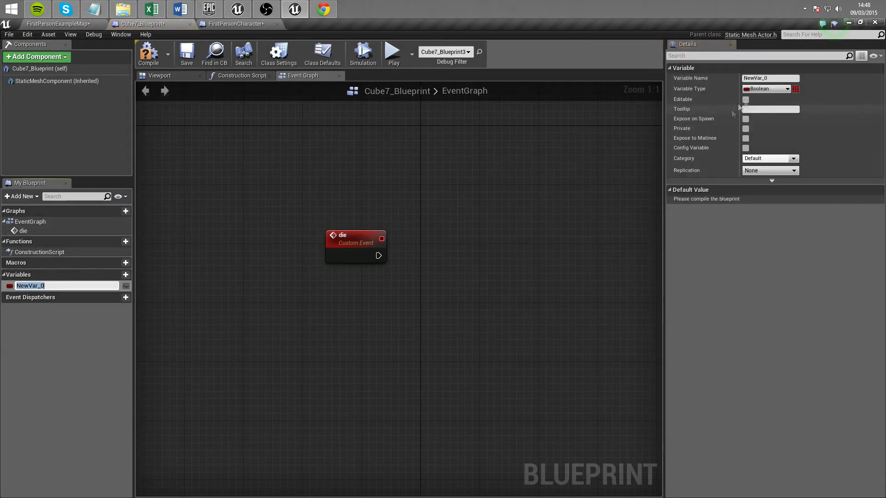
left_click(787, 88)
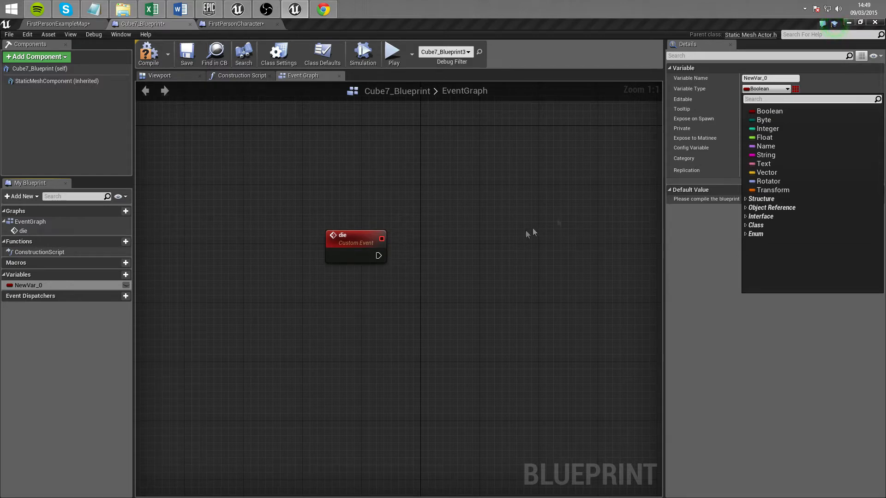
left_click(766, 128)
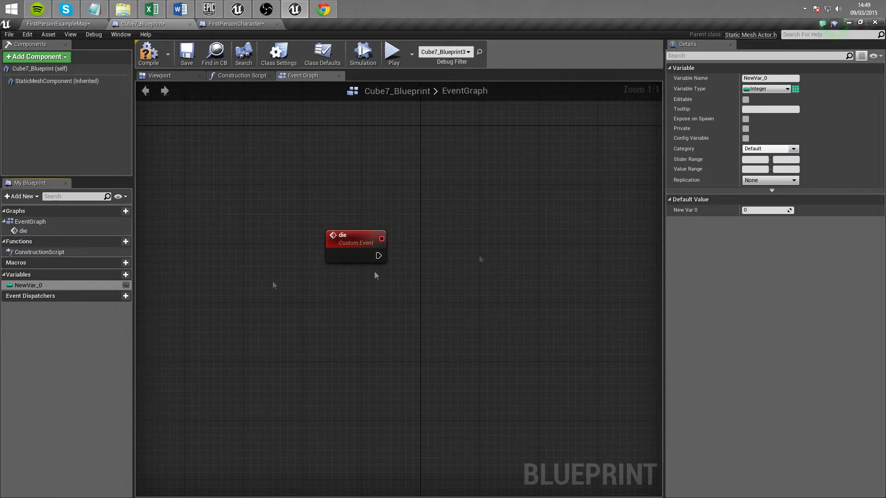
left_click(765, 89)
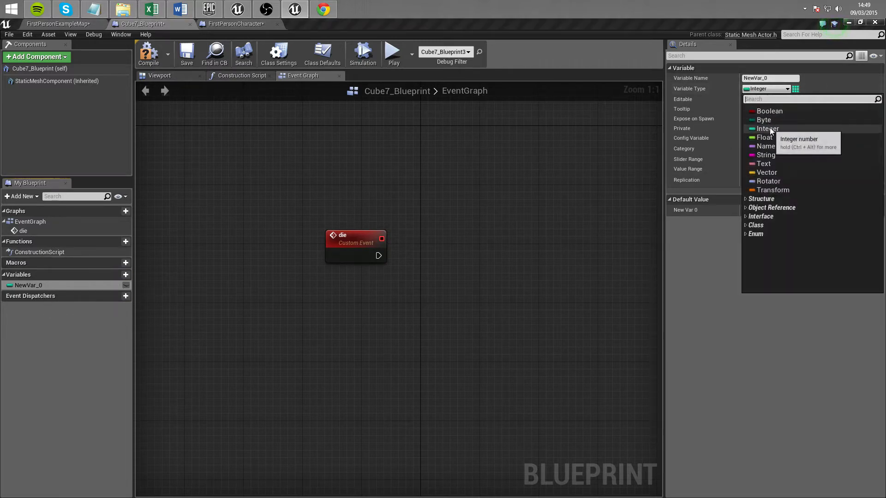
left_click(766, 128)
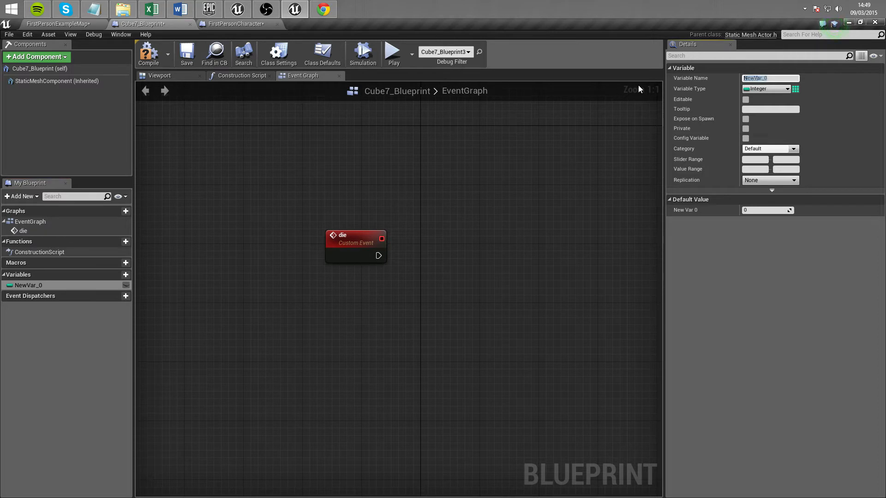
type("Health")
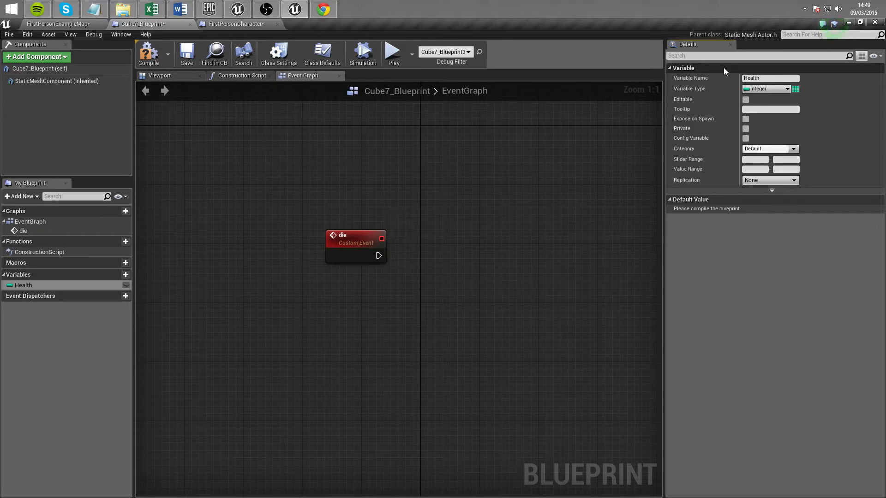
mouse_move(631, 112)
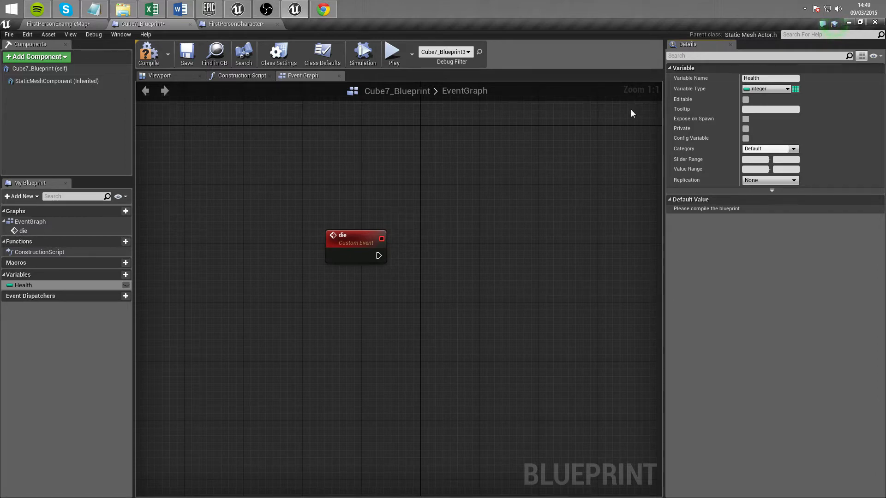
Select the Health variable and place a Health getter node in the graph
left_click_drag(354, 234, 332, 239)
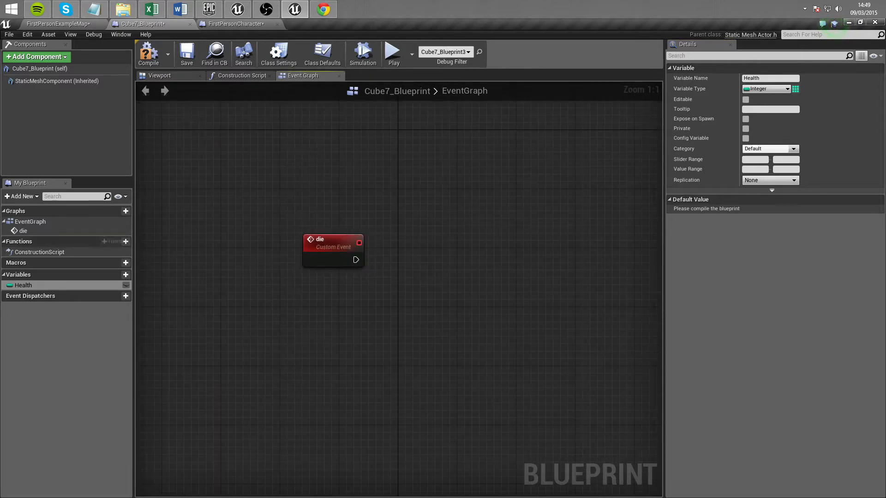
left_click(24, 285)
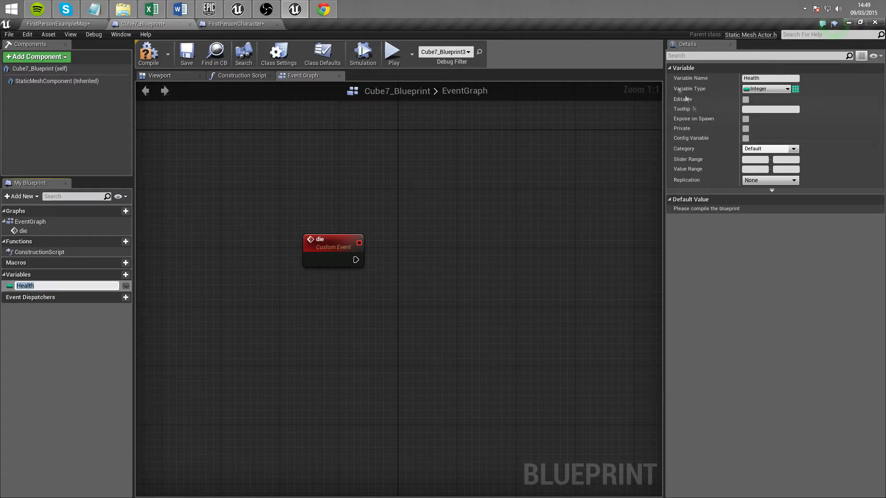
left_click(149, 52)
type("100")
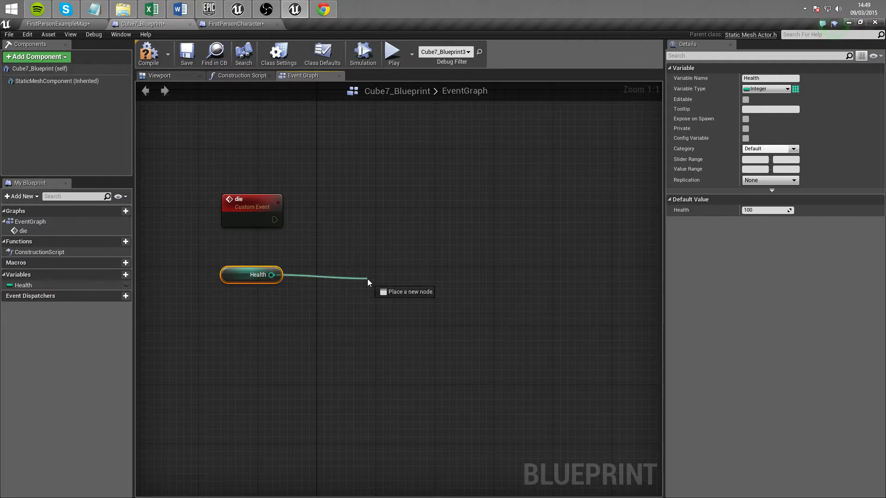
Subtract 34 from Health and wire the result into a Set Health node after the die event
left_click(368, 282)
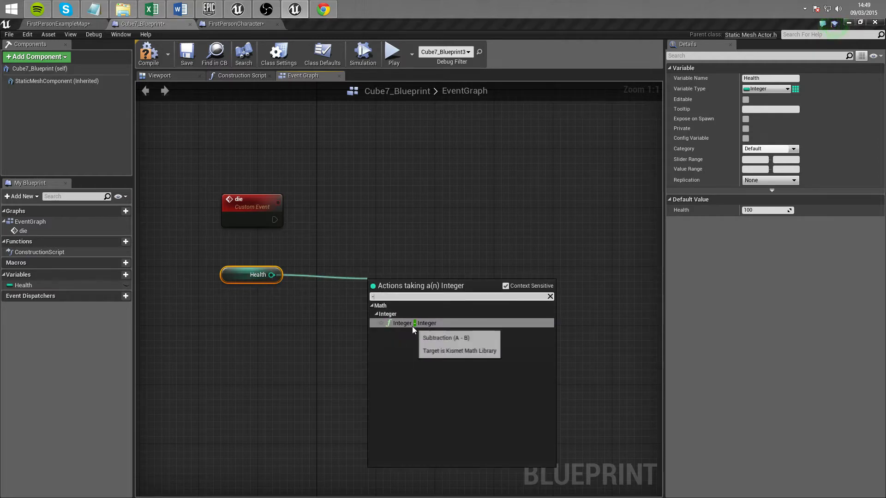
left_click(402, 323)
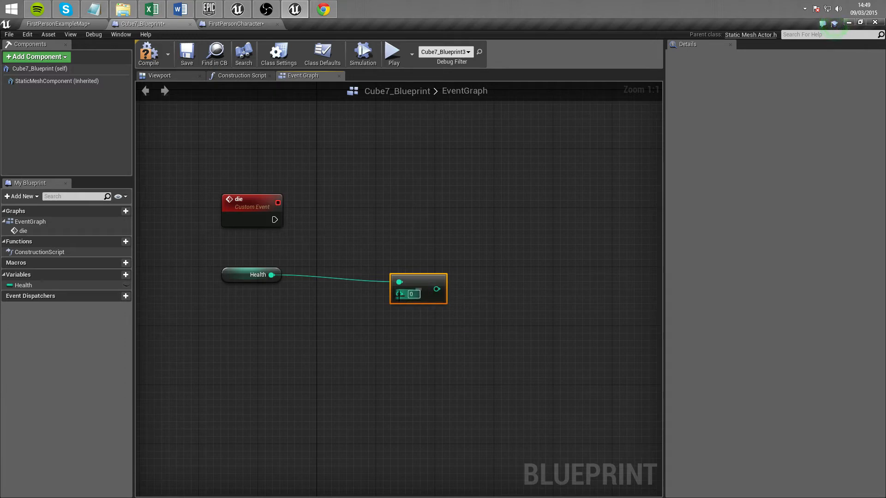
mouse_move(402, 295)
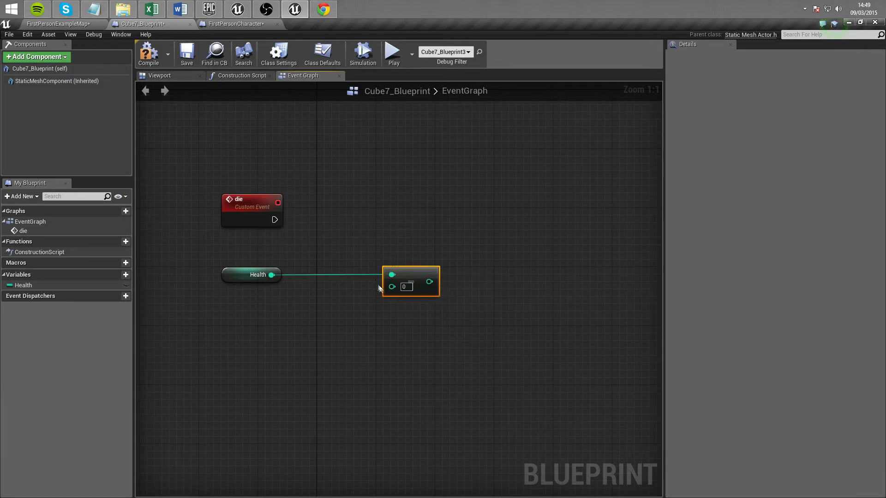
mouse_move(429, 281)
type("34")
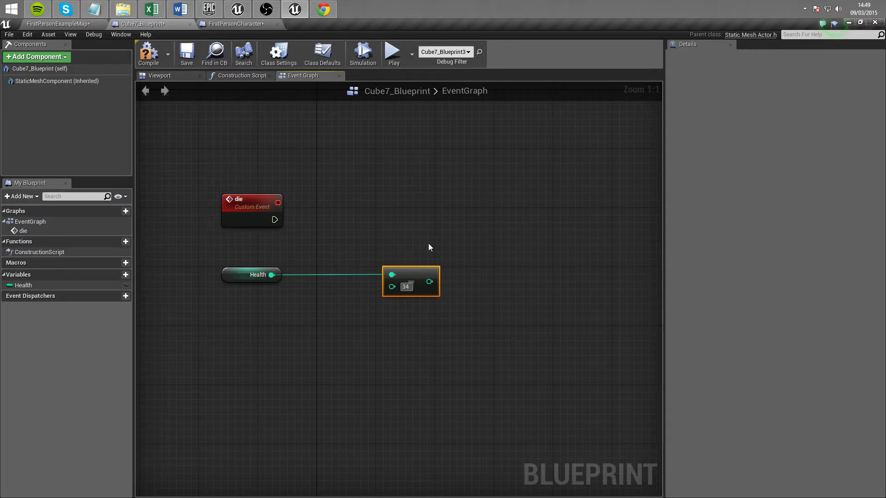
mouse_move(299, 240)
type("set he")
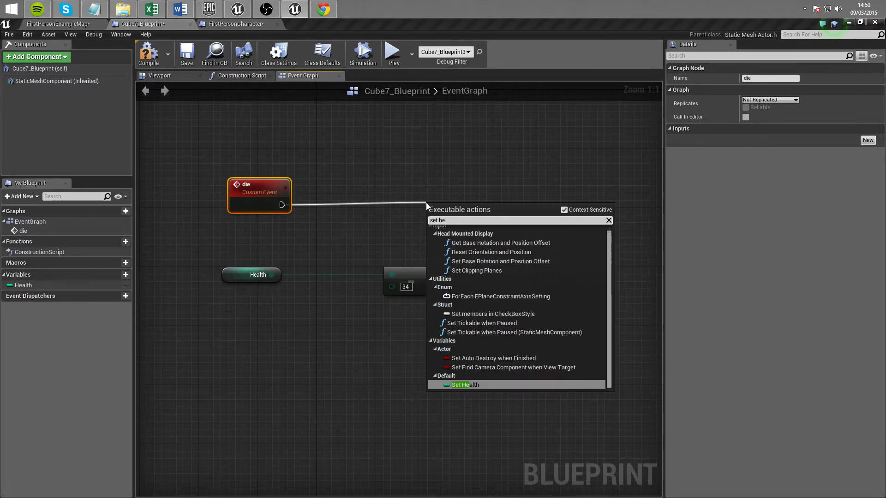
left_click(465, 385)
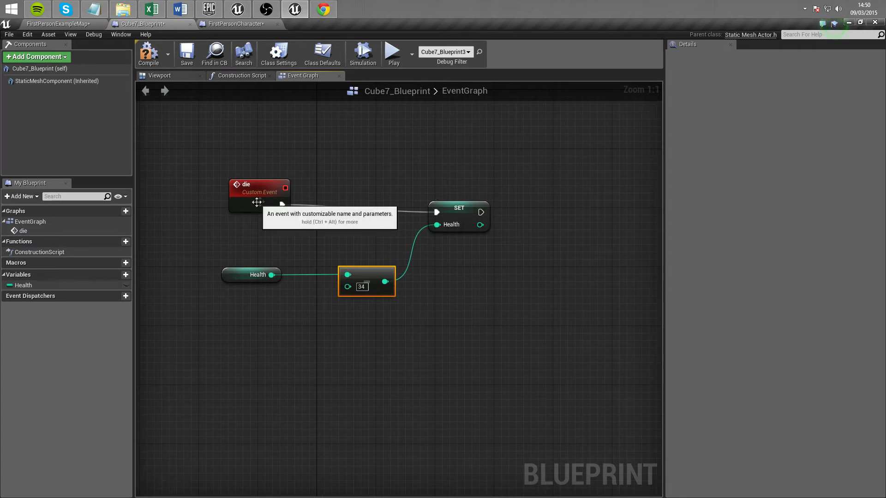
left_click(459, 207)
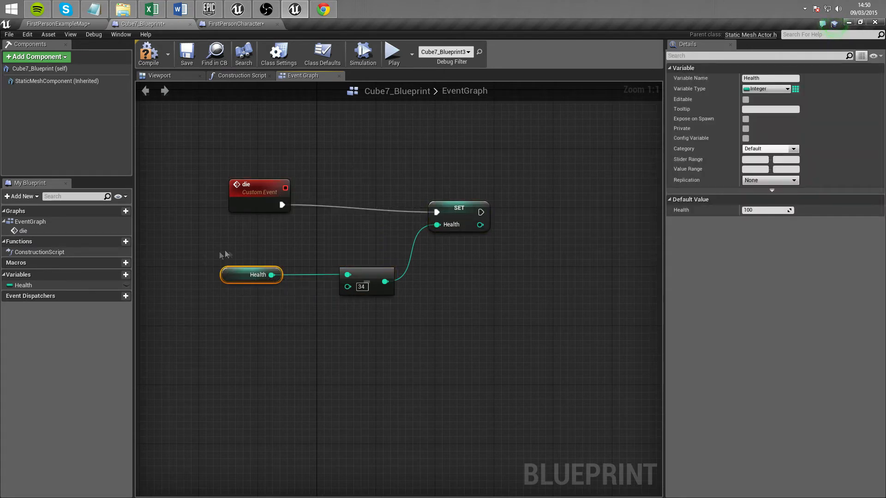
left_click(366, 282)
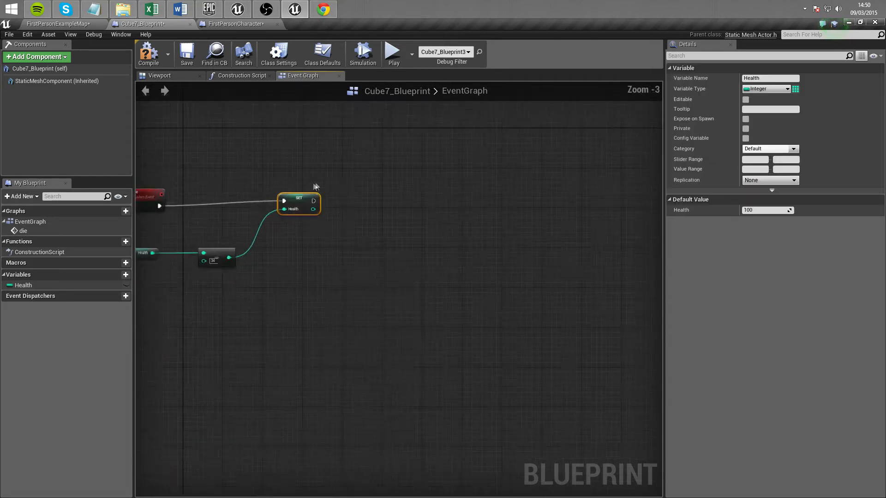
Add a Branch after Set Health with an Integer <= Integer comparison of the reduced Health as its condition
scroll("up", 3)
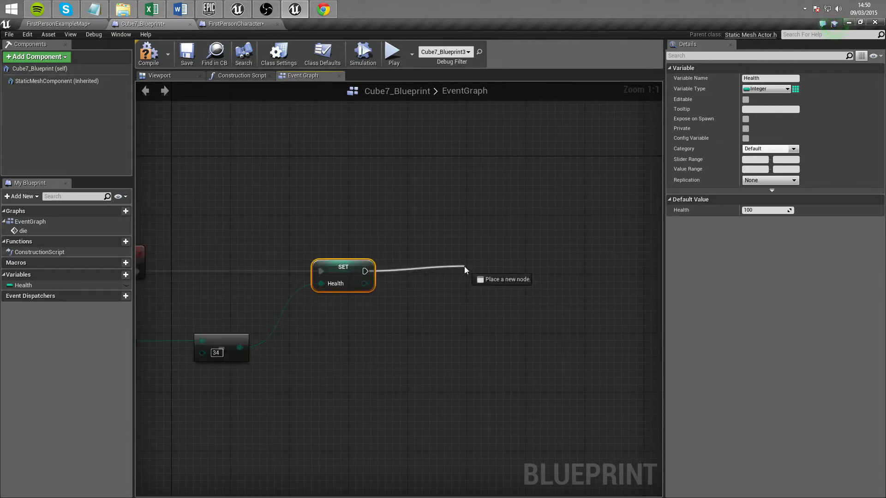
left_click(465, 270)
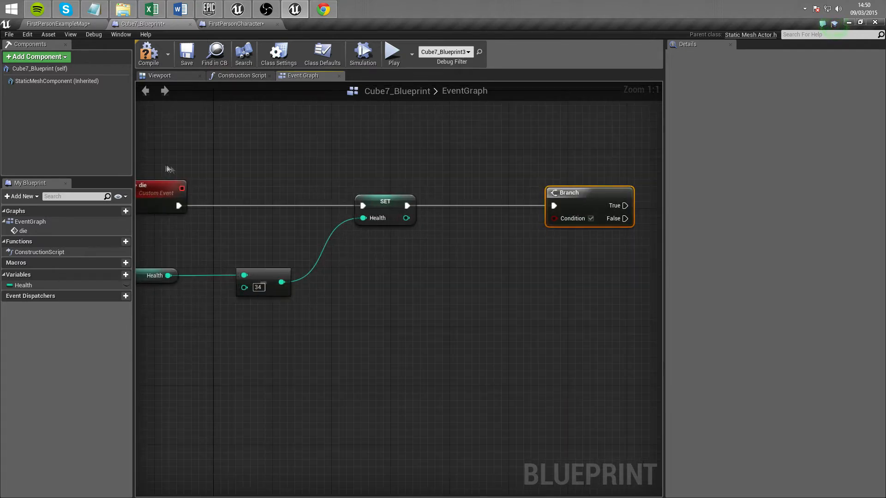
left_click(167, 165)
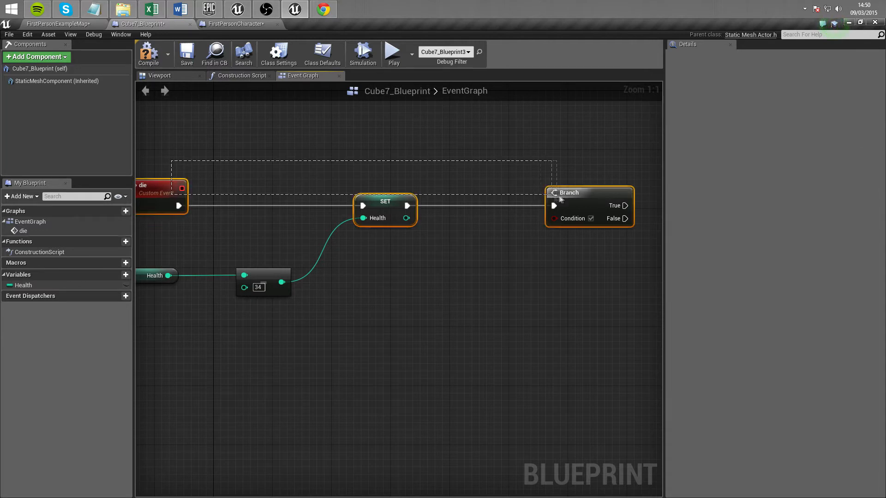
left_click(23, 285)
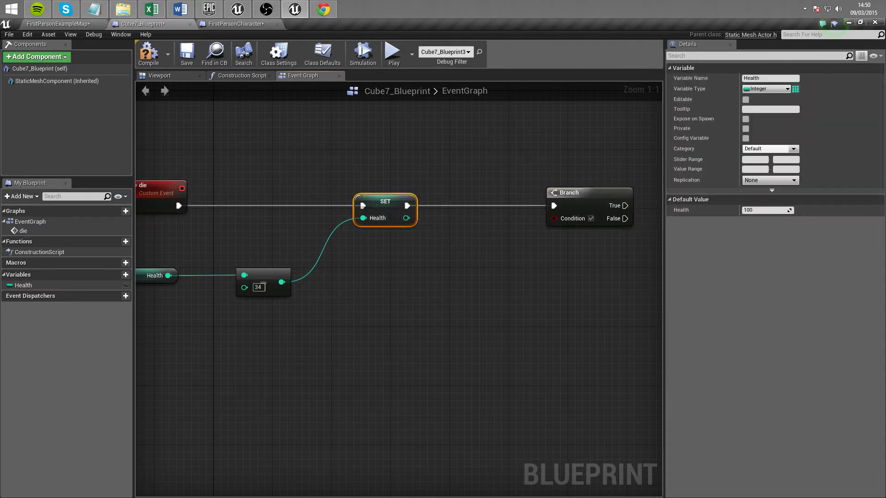
mouse_move(281, 282)
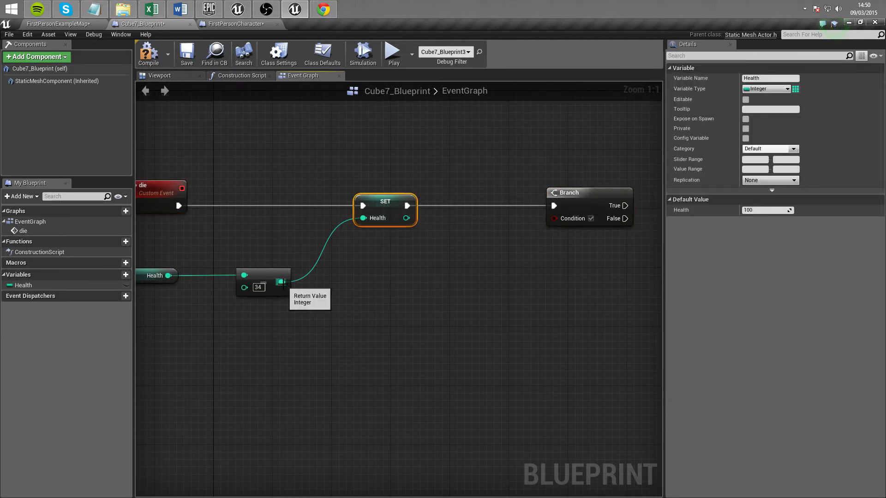
mouse_move(281, 283)
type("<")
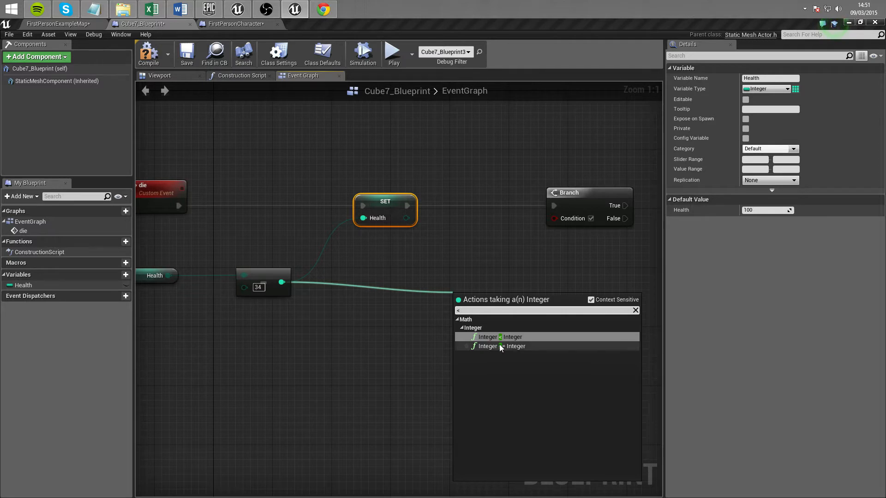
left_click(500, 346)
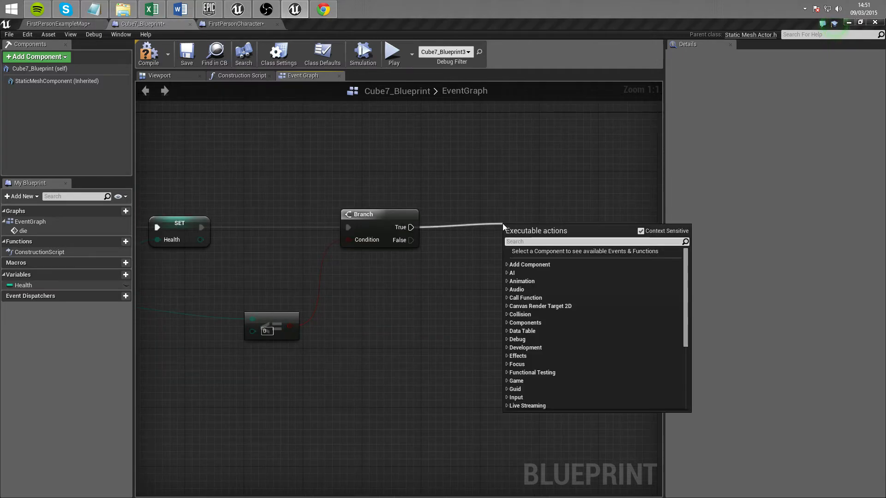
Add Destroy Actor on the Branch's True output and change the subtracted amount to 10
type("destr")
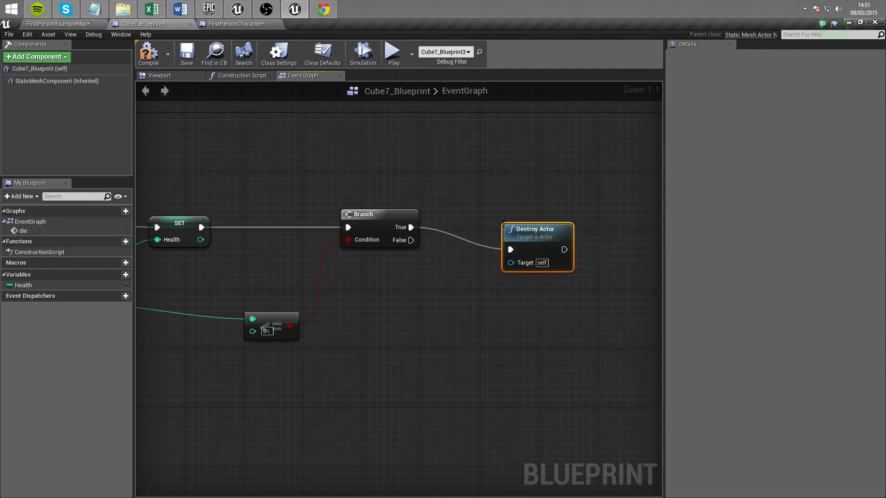
scroll("down", 3)
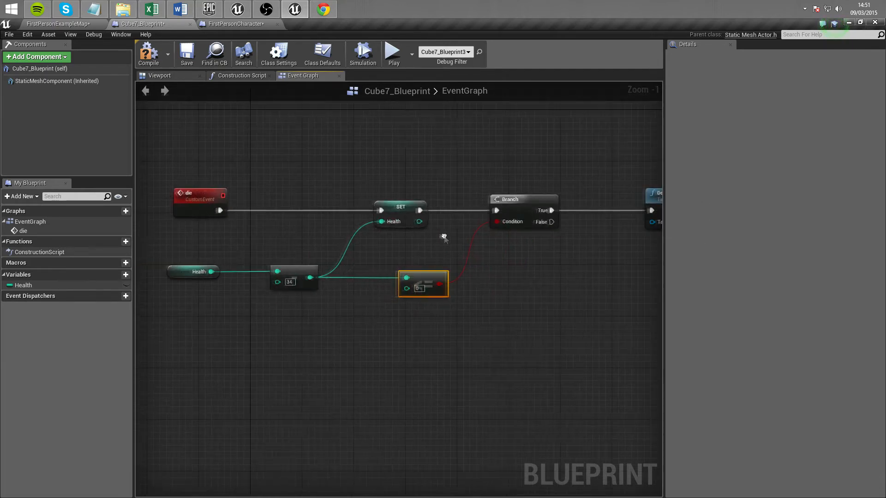
left_click(289, 282)
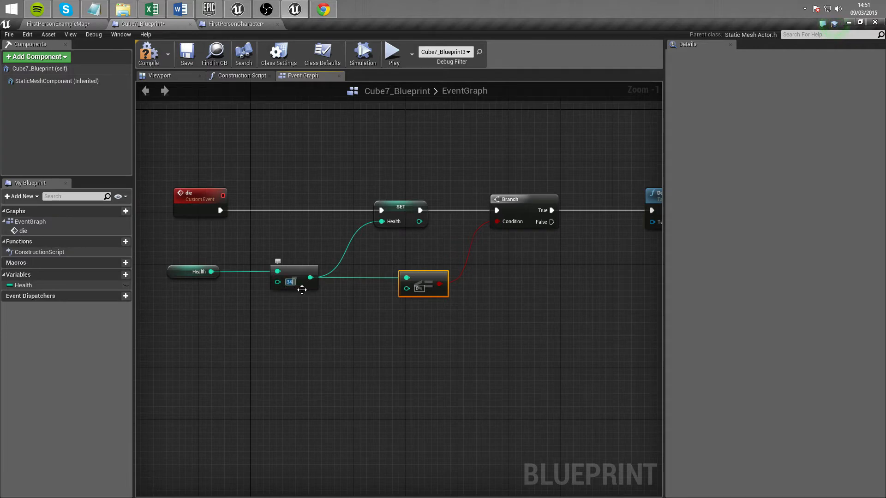
mouse_move(197, 272)
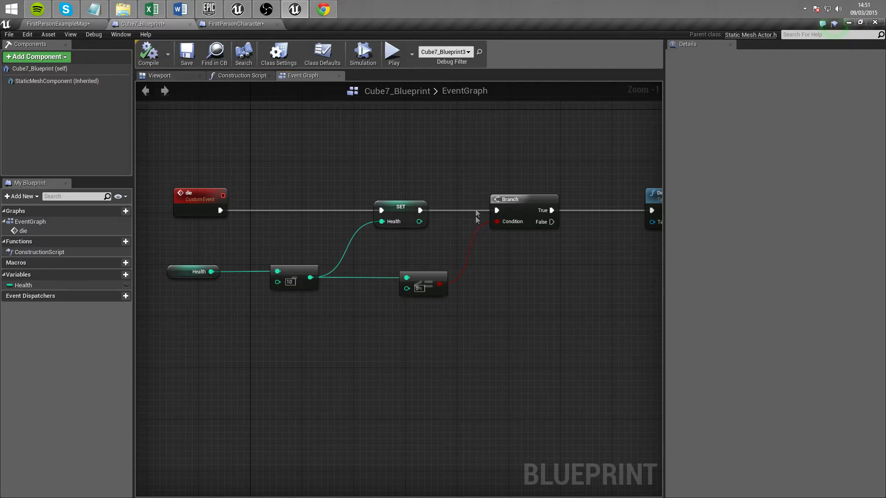
scroll("down", 3)
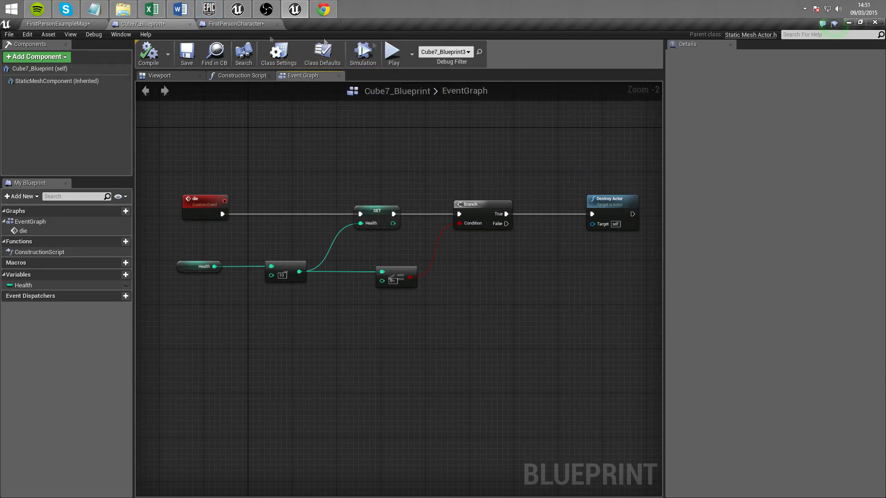
mouse_move(393, 54)
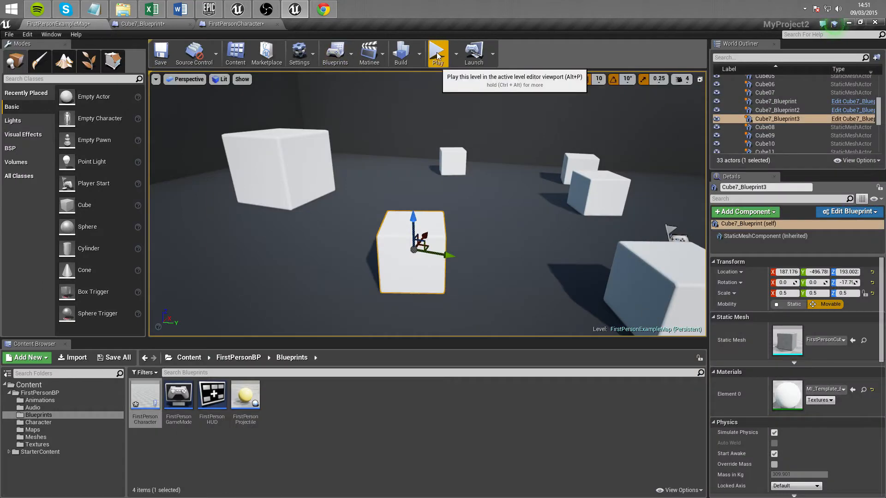
Play the level in the editor and shoot at the Cube7_Blueprint cube
left_click(438, 51)
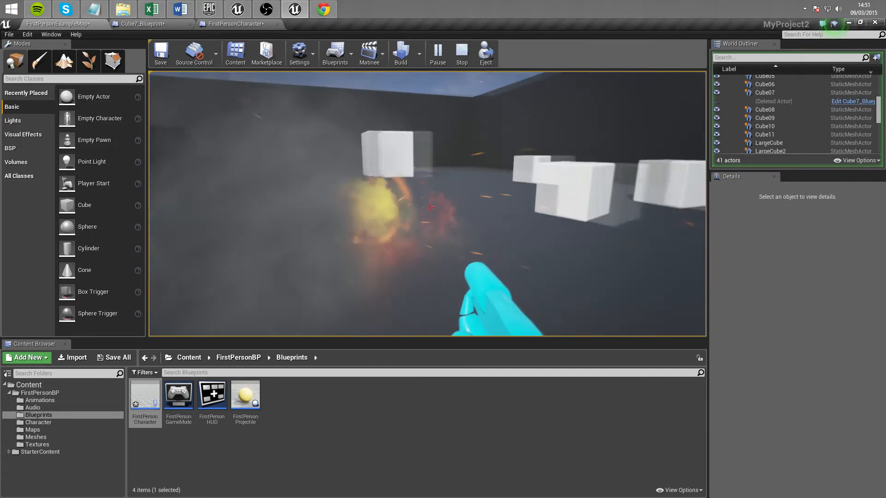
left_click(461, 53)
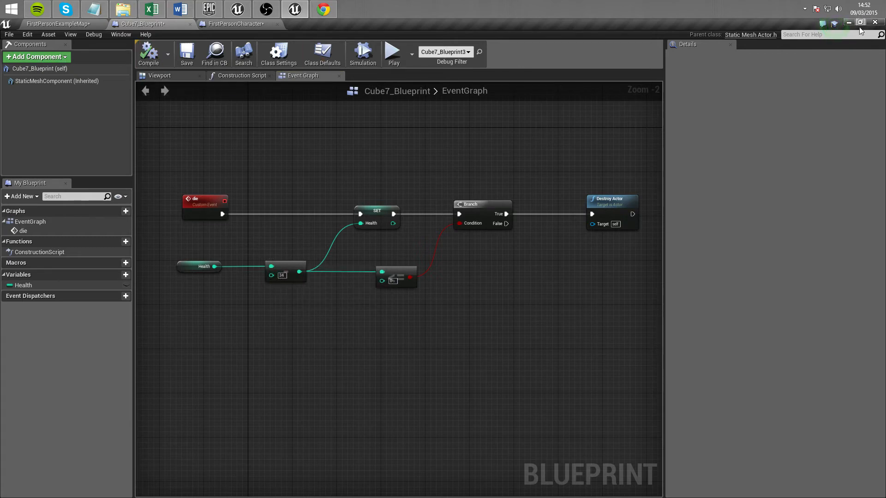
Switch from the blueprint editor to the level editor, play again and fire at the cubes
left_click(859, 22)
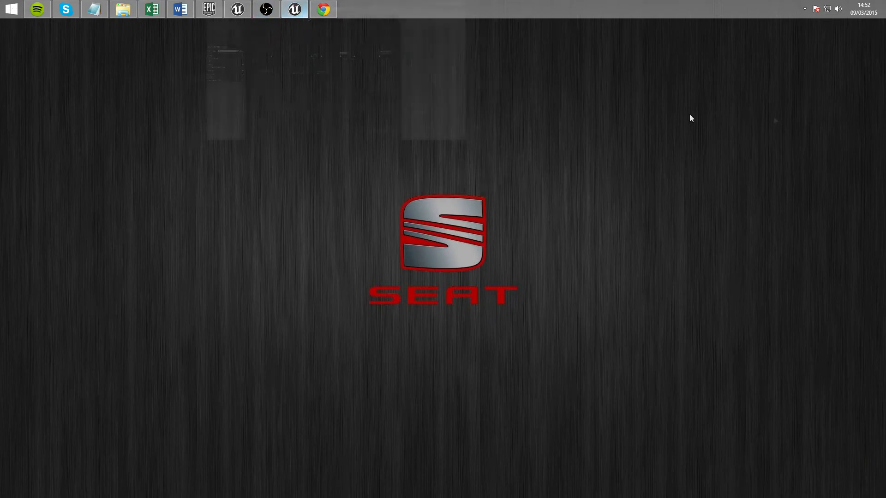
left_click(294, 9)
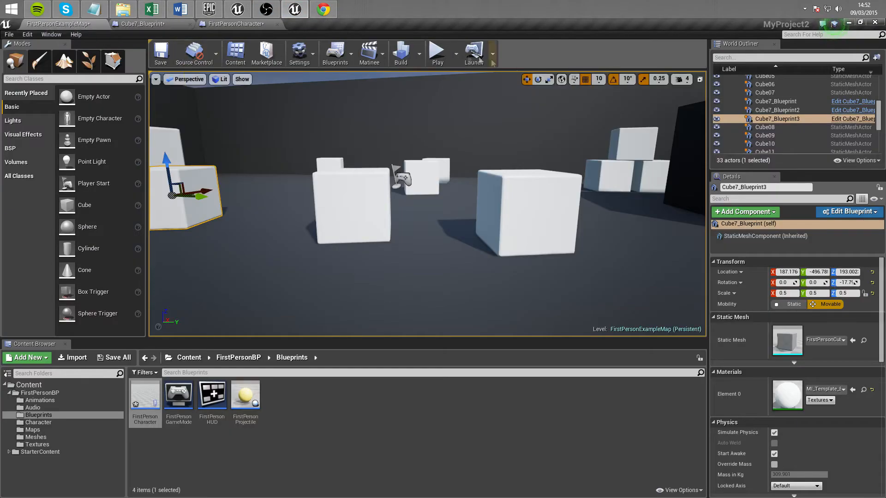
left_click(435, 51)
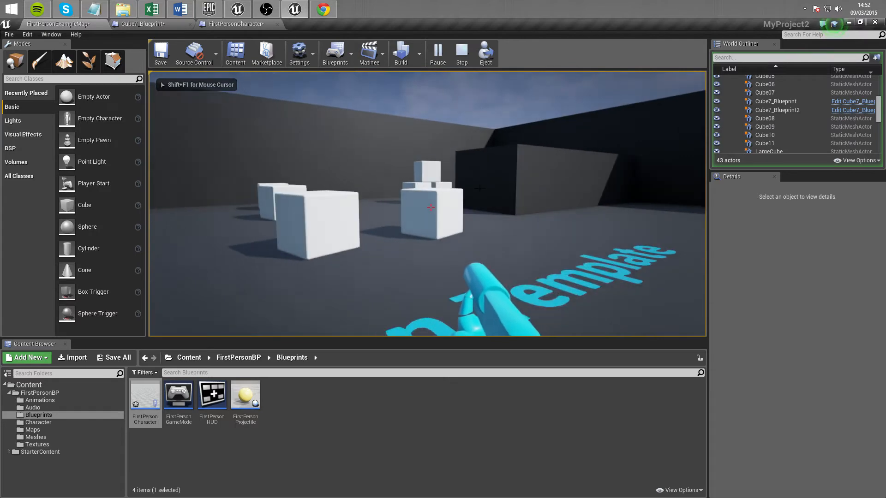
left_click(151, 24)
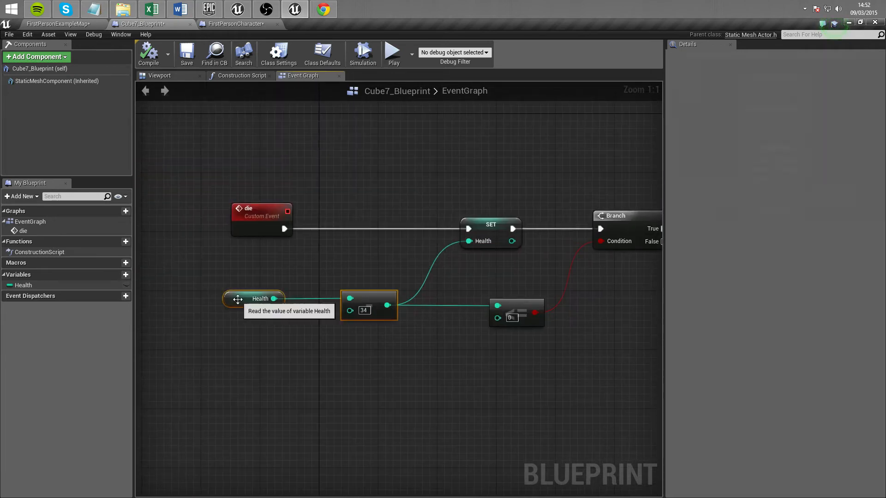
Place an unconnected Event Tick node in the cube's graph, then go back to the level editor
left_click(254, 298)
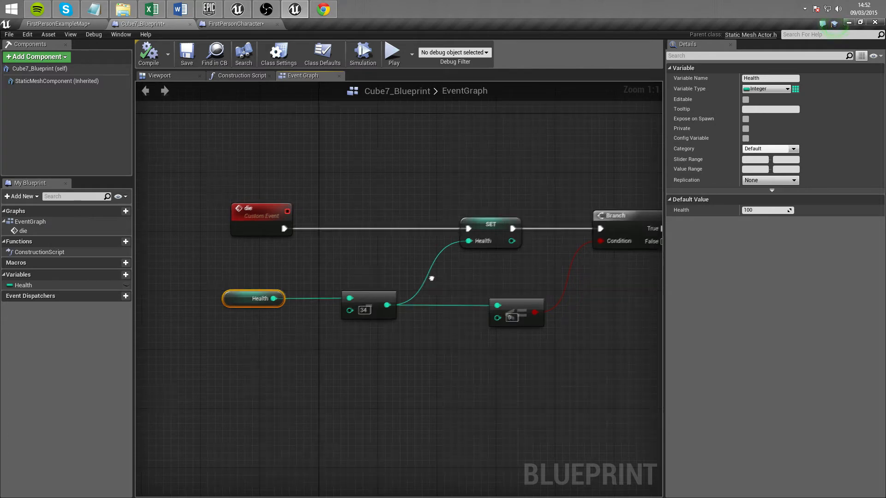
scroll("down", 3)
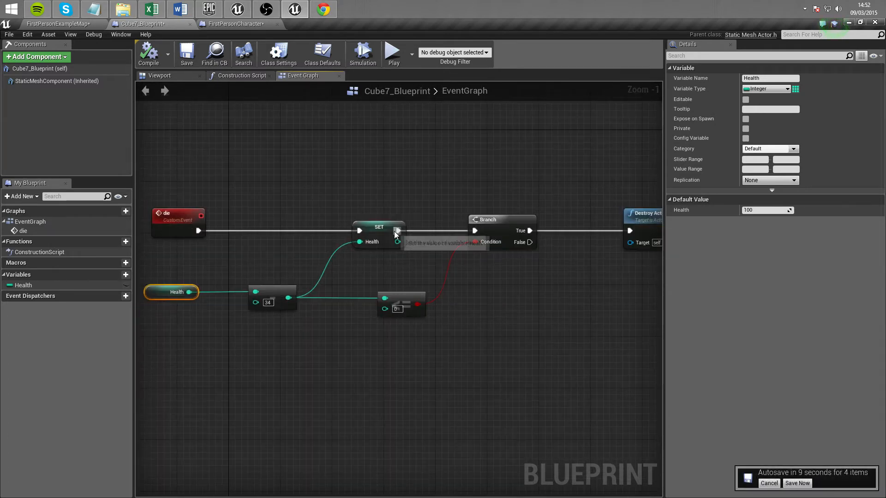
mouse_move(281, 349)
type("tick")
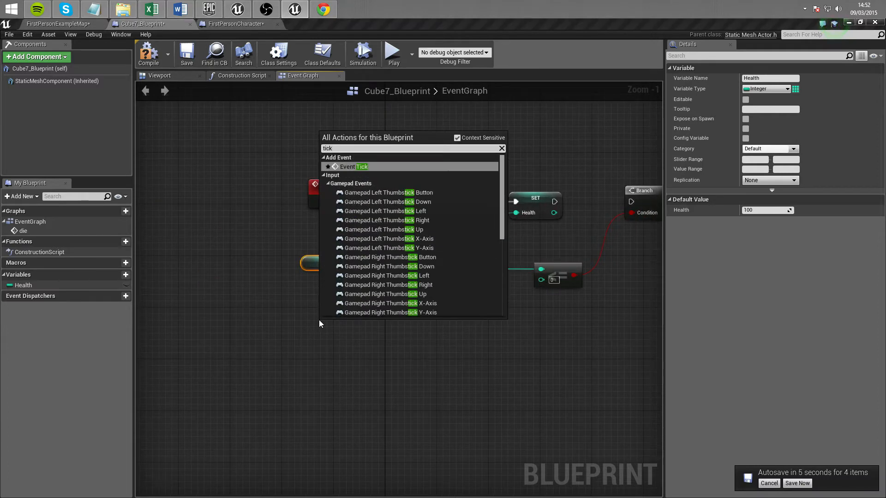
left_click(353, 166)
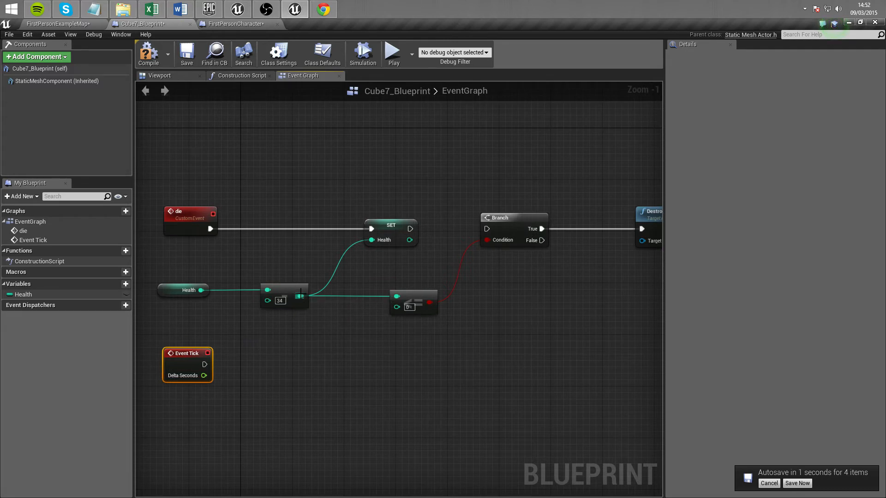
left_click(796, 483)
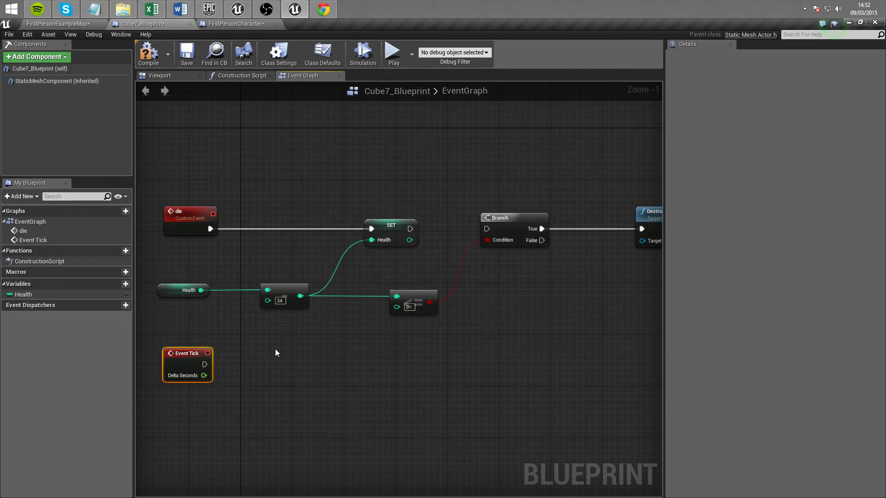
left_click(414, 297)
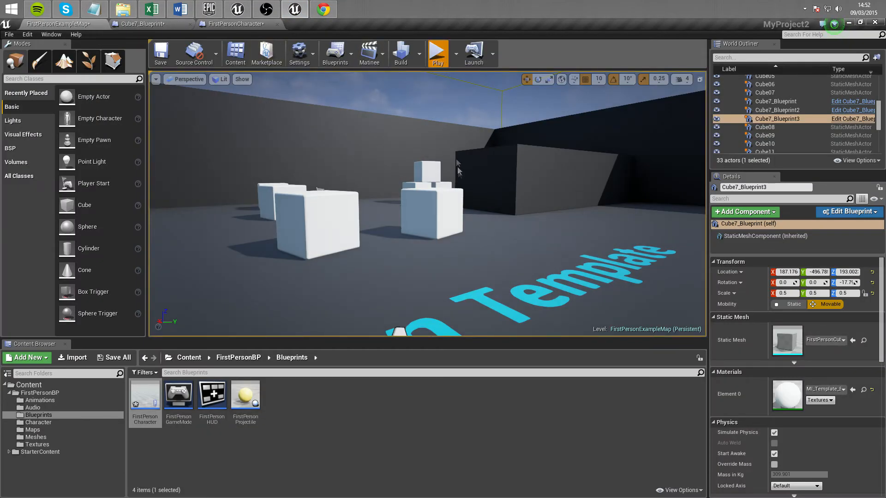
Play-test the level once more, then switch back to the Cube7_Blueprint tab
left_click(436, 50)
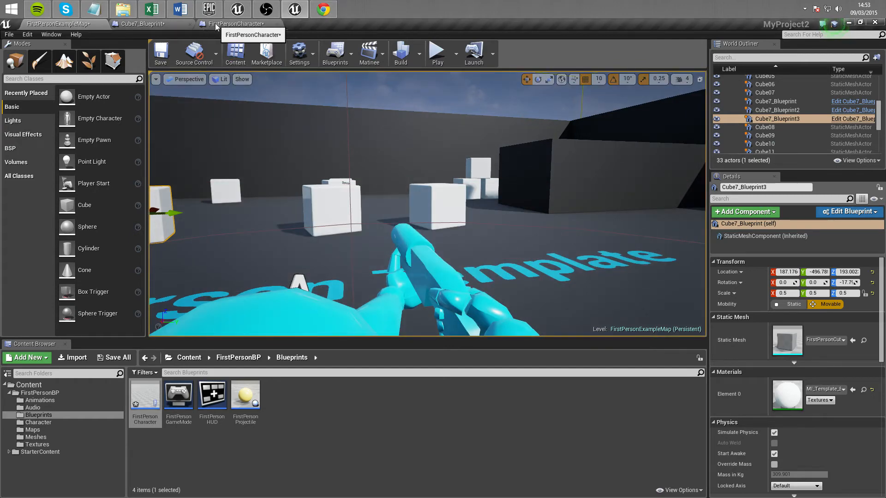
left_click(143, 24)
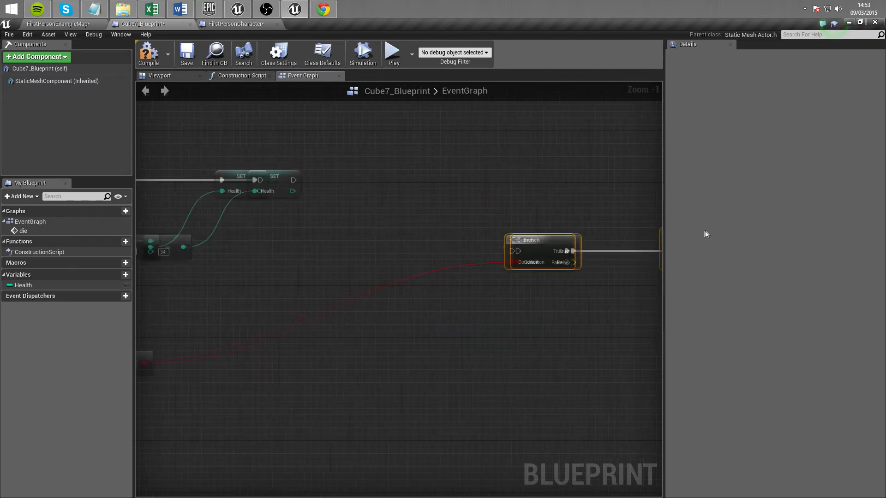
Rewire the comparison to read the Health variable directly while minus-34 still feeds Set Health
scroll("down", 3)
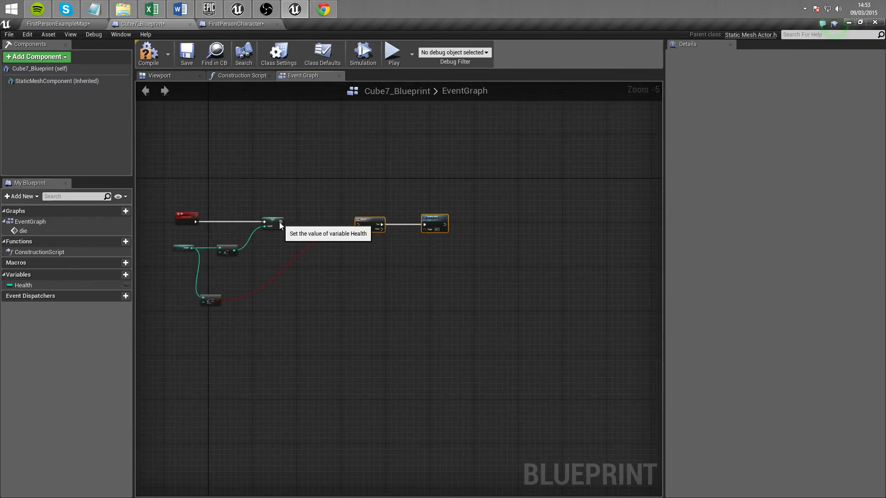
left_click(289, 223)
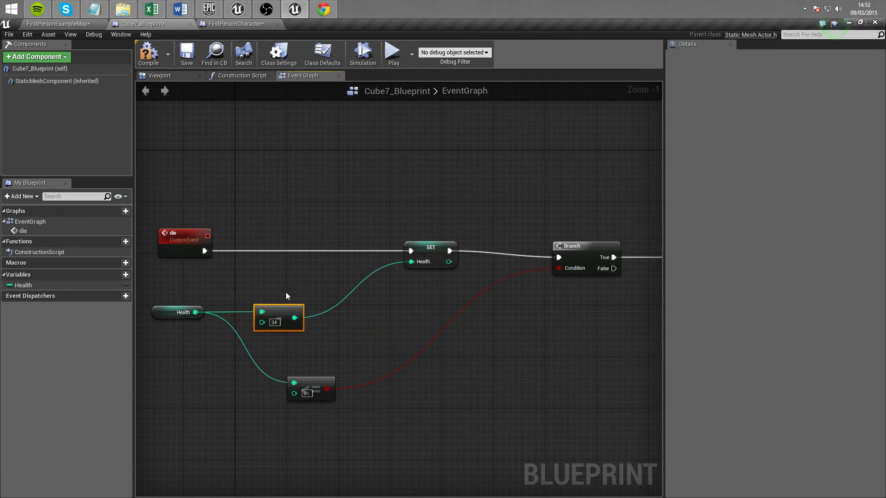
mouse_move(277, 308)
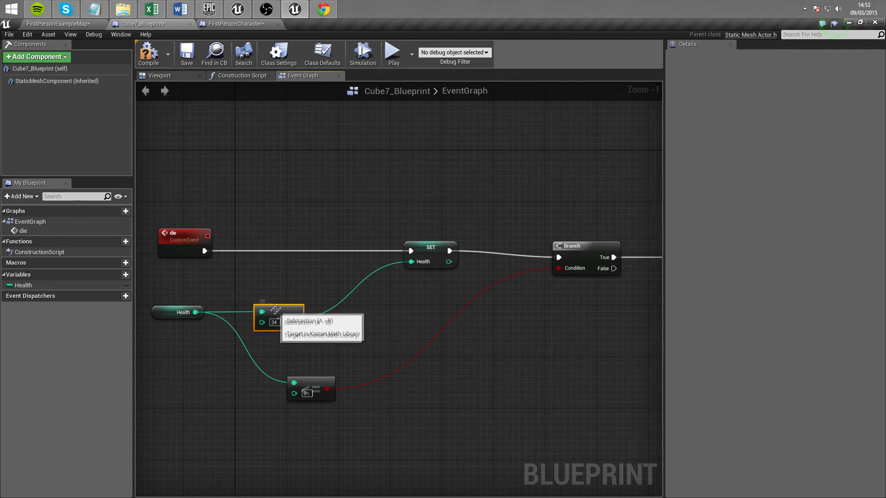
mouse_move(308, 289)
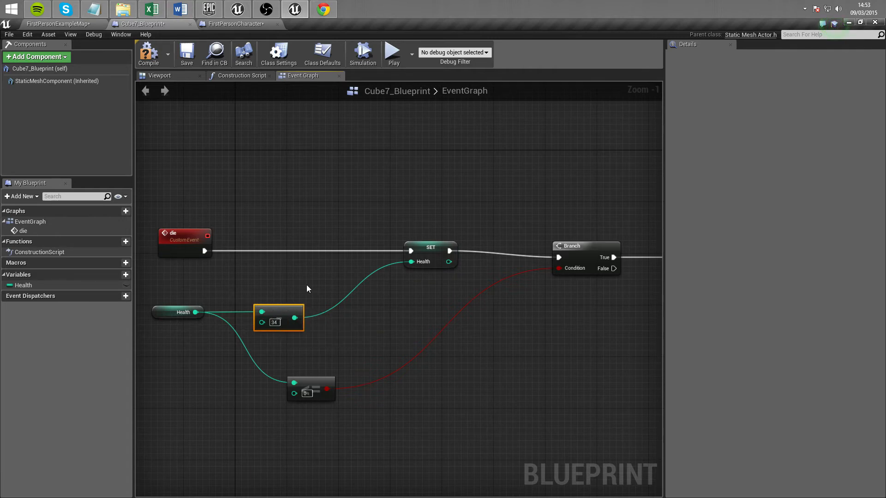
mouse_move(299, 283)
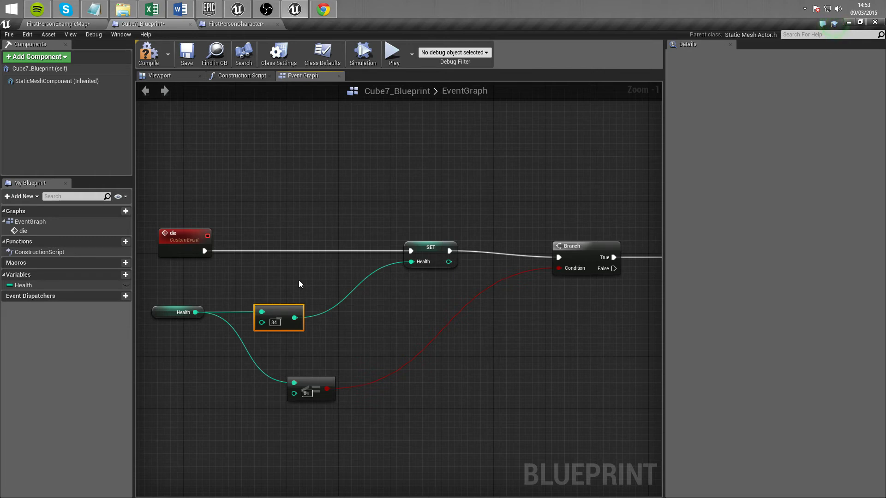
mouse_move(297, 398)
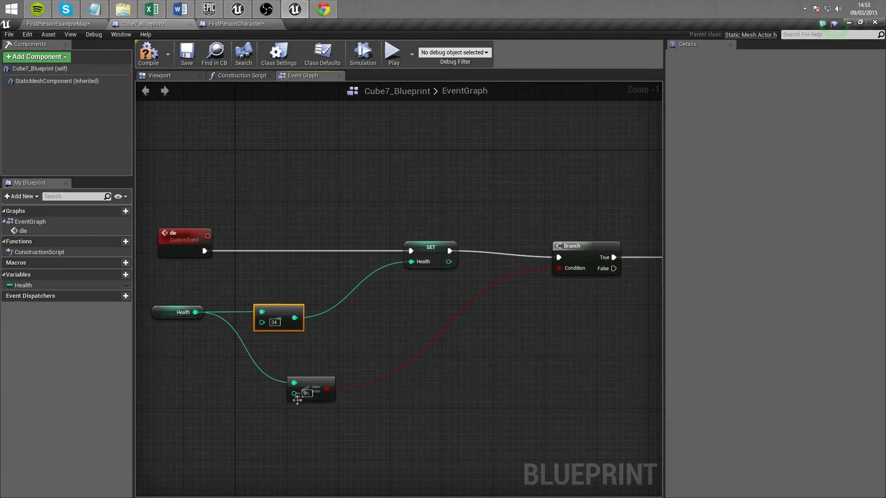
mouse_move(311, 378)
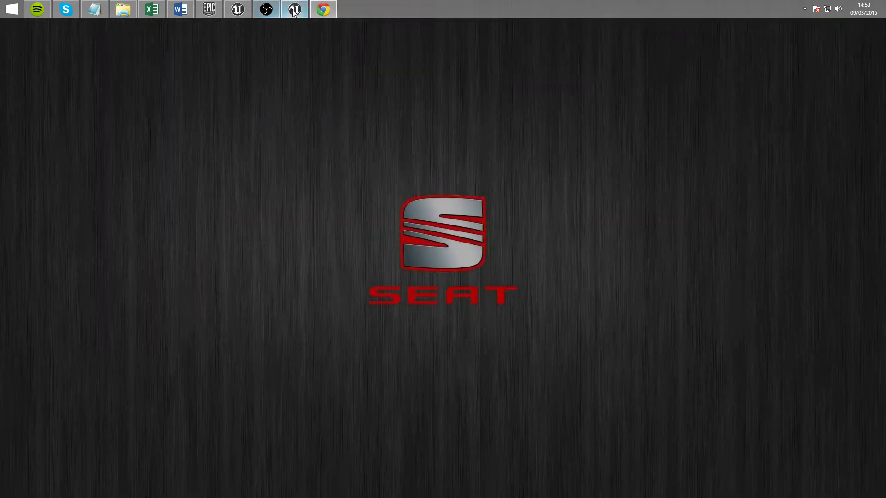
Restore the Unreal editor from the taskbar, play the level and shoot one of the cubes
left_click(65, 9)
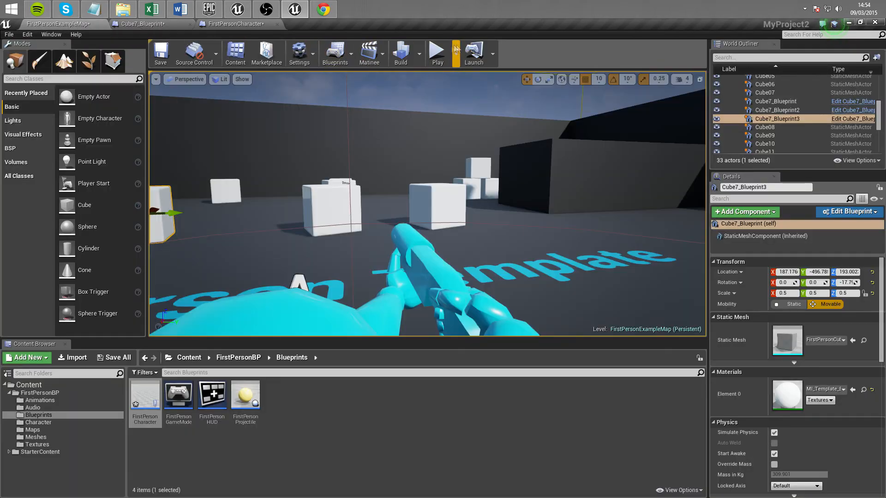
left_click(436, 51)
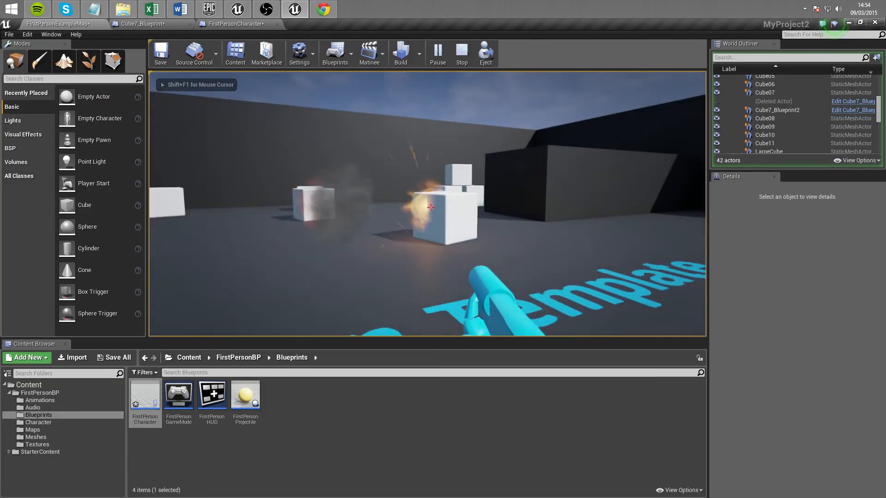
left_click(461, 54)
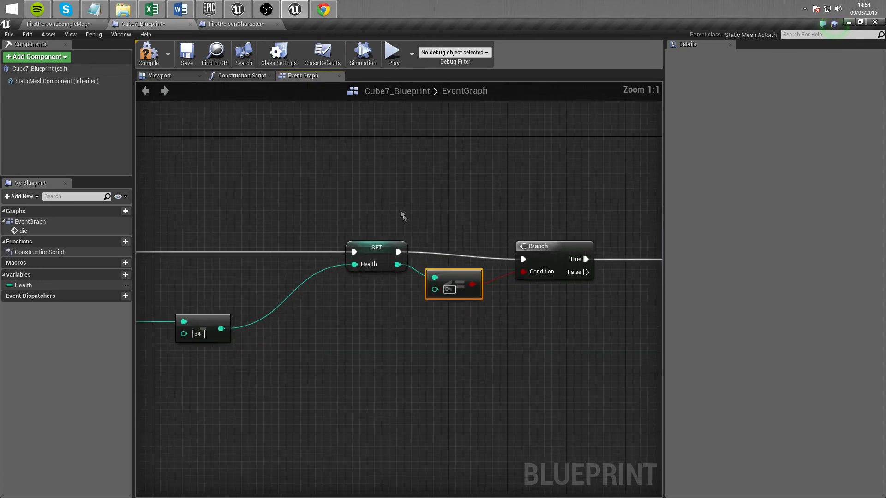
Compile Cube7_Blueprint so the die chain ends with Branch True into Destroy Actor (self)
left_click(149, 53)
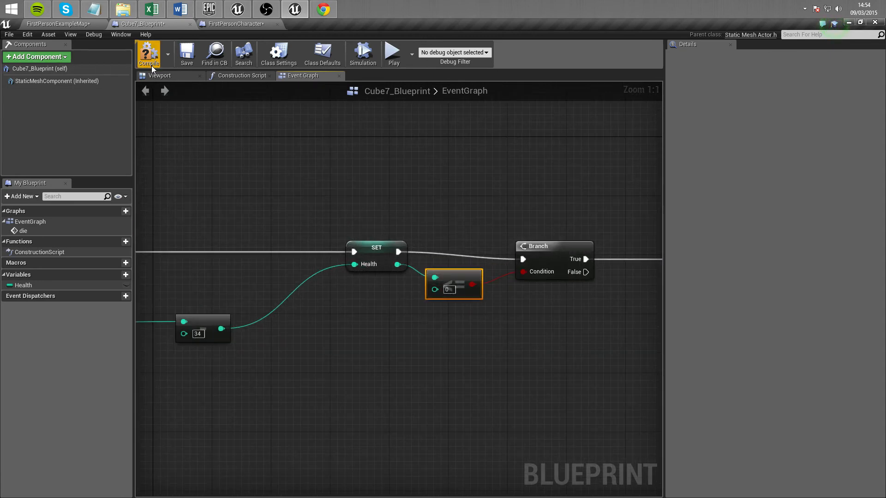
scroll("down", 3)
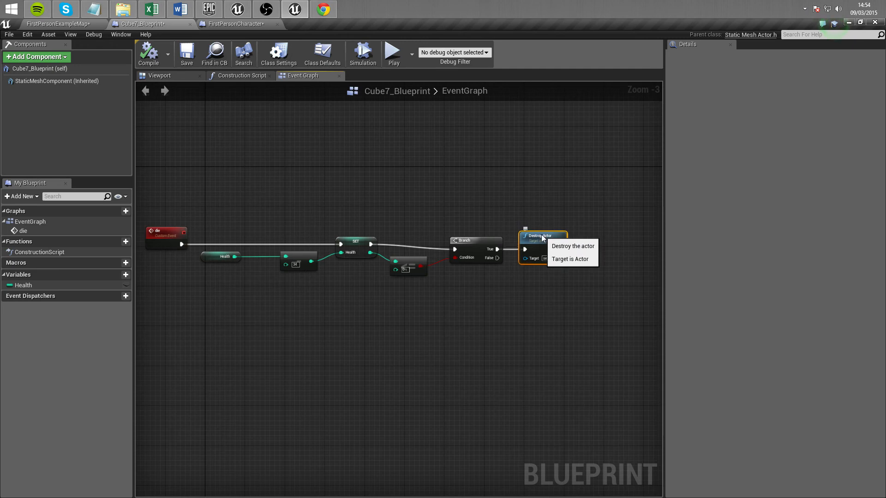
mouse_move(477, 240)
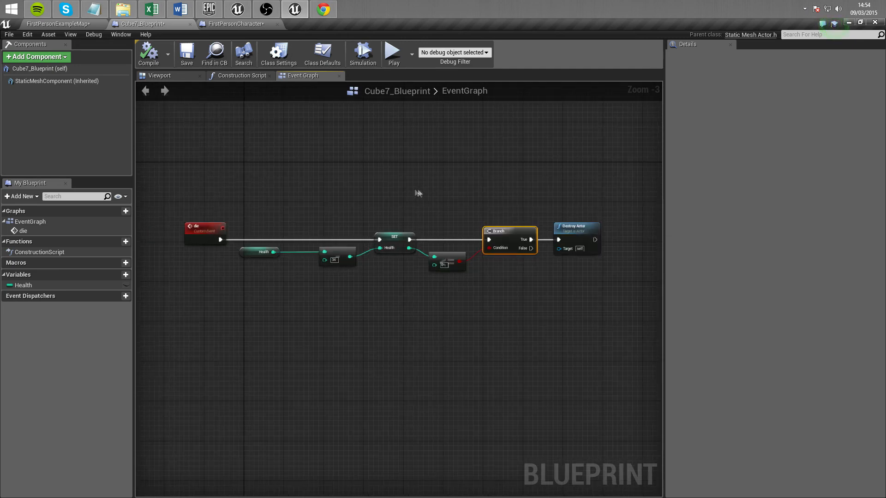
scroll("up", 3)
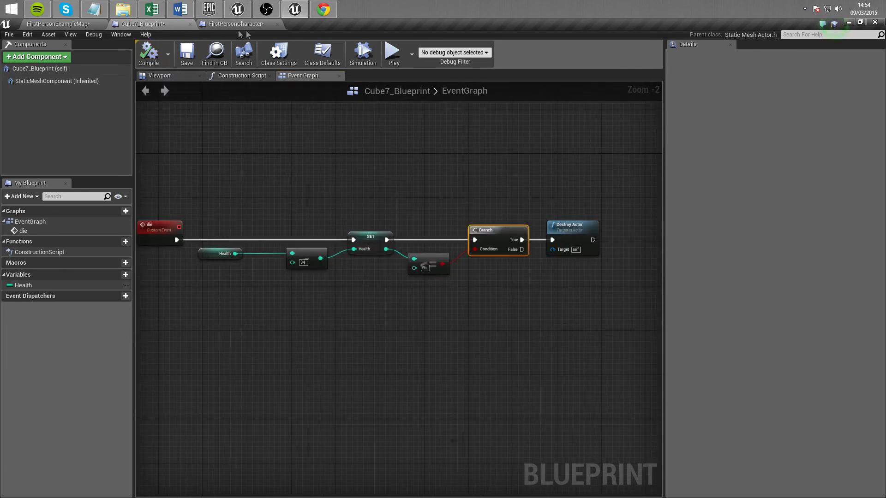
mouse_move(285, 21)
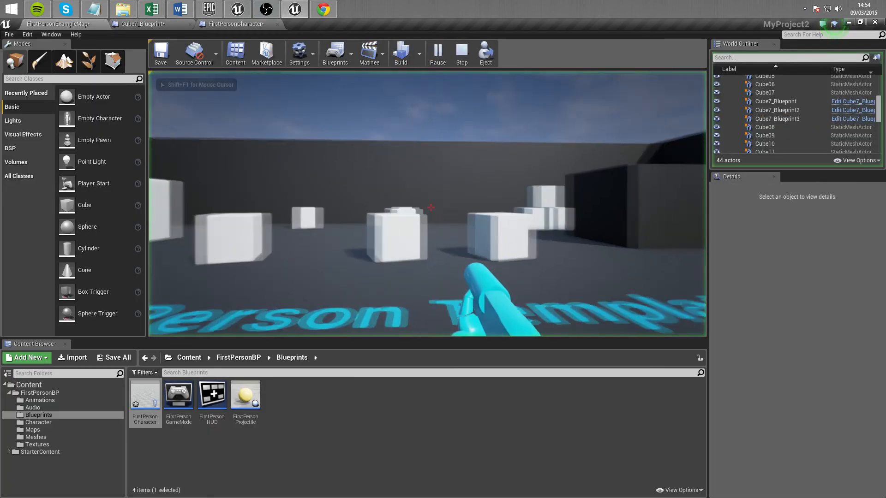
Shoot a blueprint cube until it is destroyed, then return to the FirstPersonCharacter graph
left_click(430, 208)
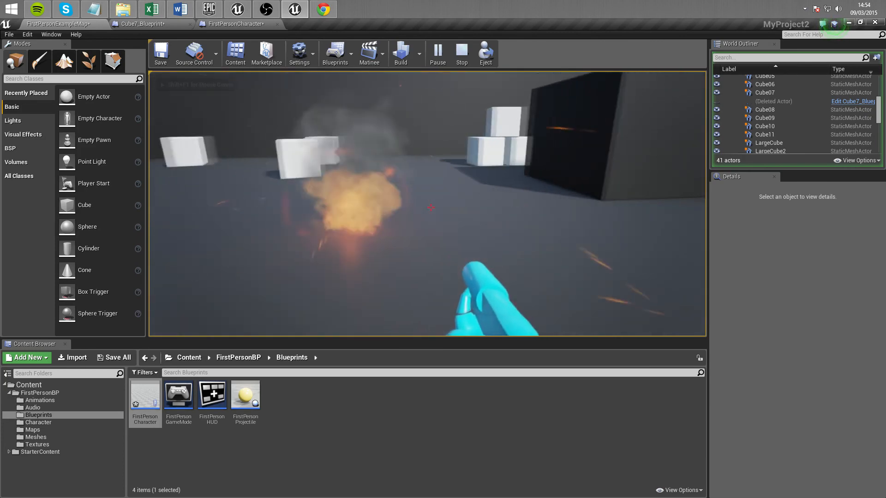
left_click(461, 53)
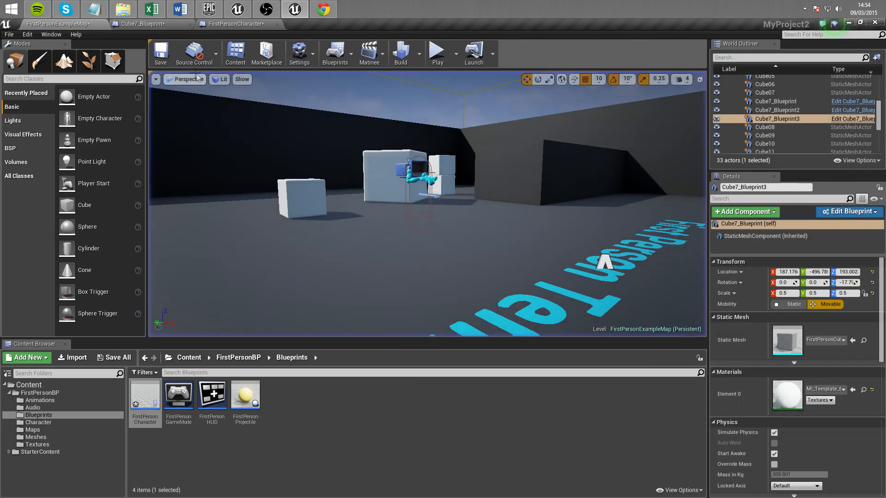
left_click(234, 24)
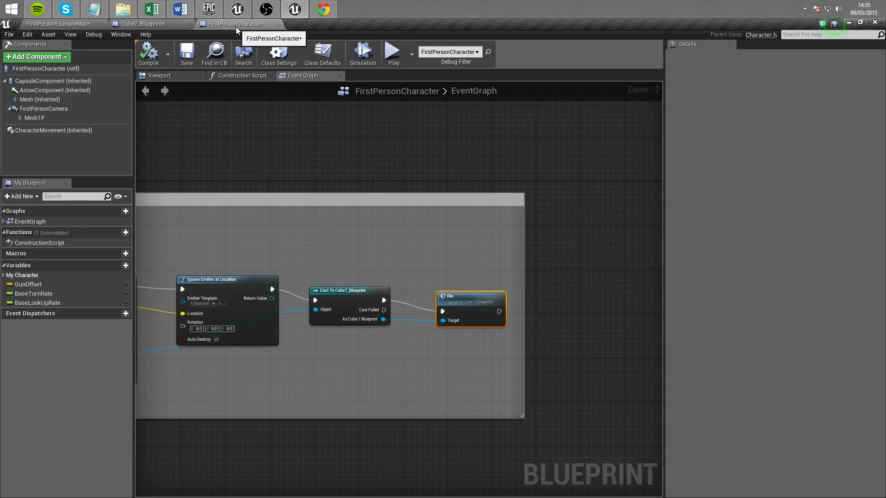
scroll("down", 3)
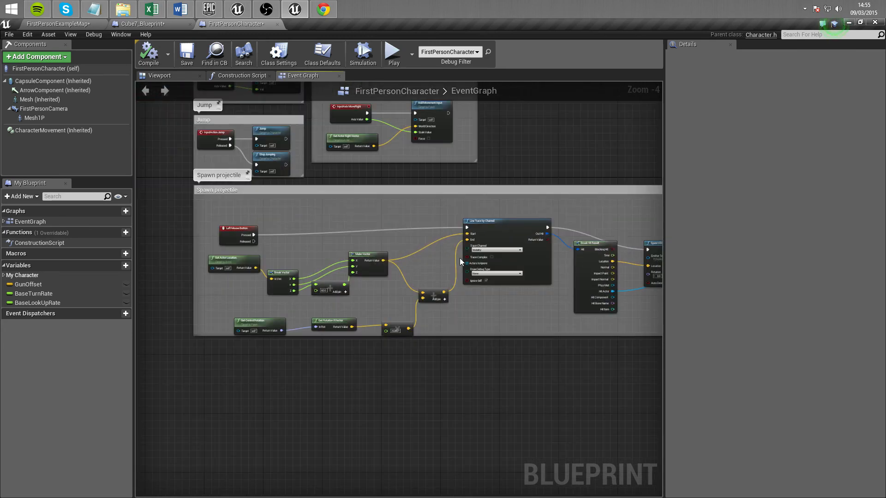
mouse_move(442, 275)
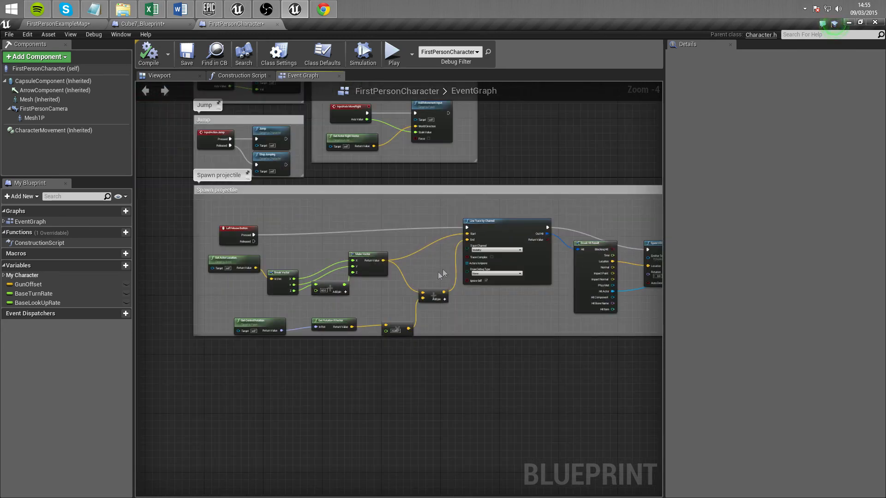
scroll("up", 3)
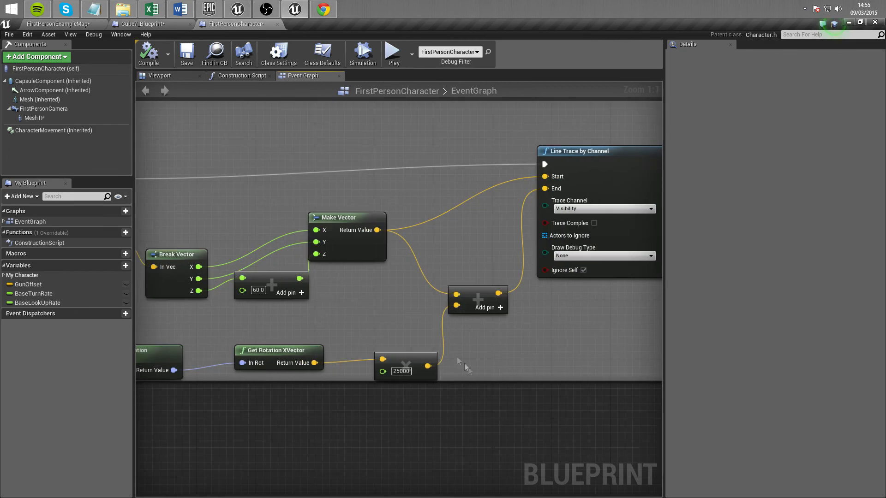
mouse_move(409, 371)
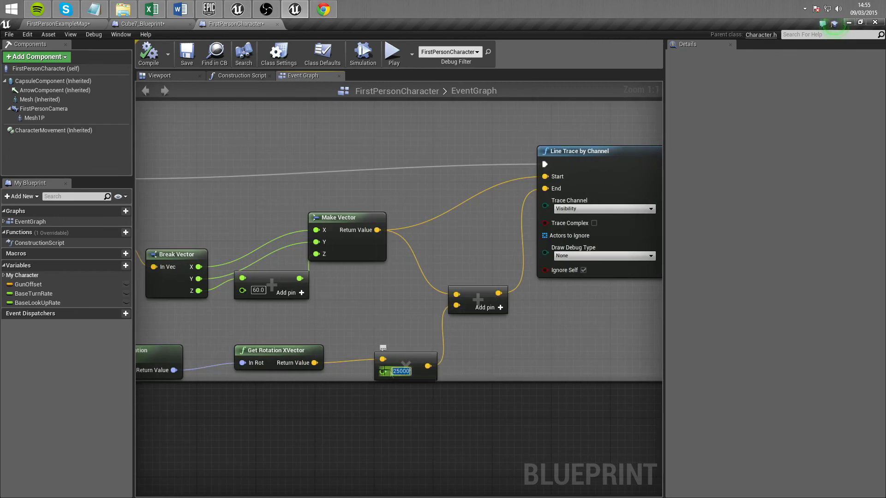
scroll("down", 3)
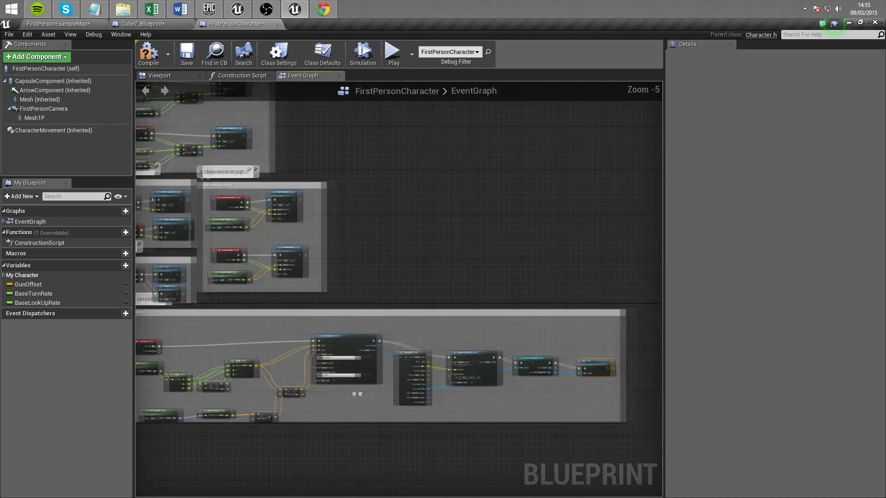
scroll("up", 3)
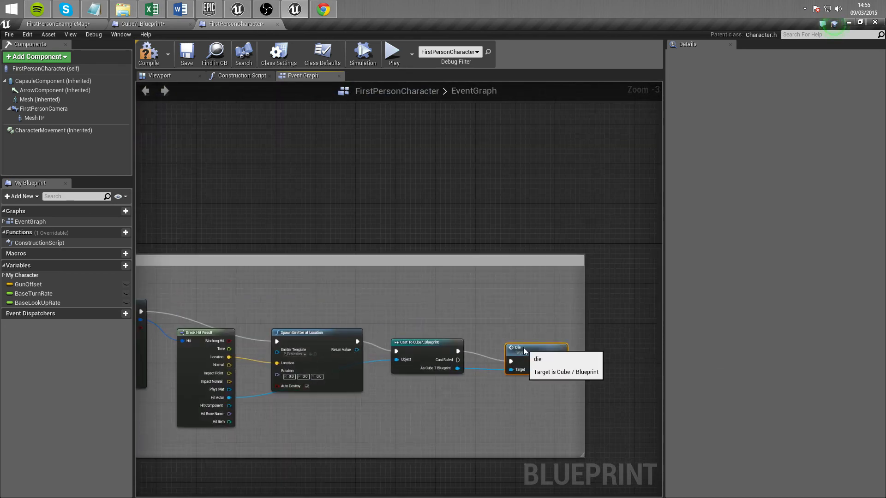
mouse_move(465, 229)
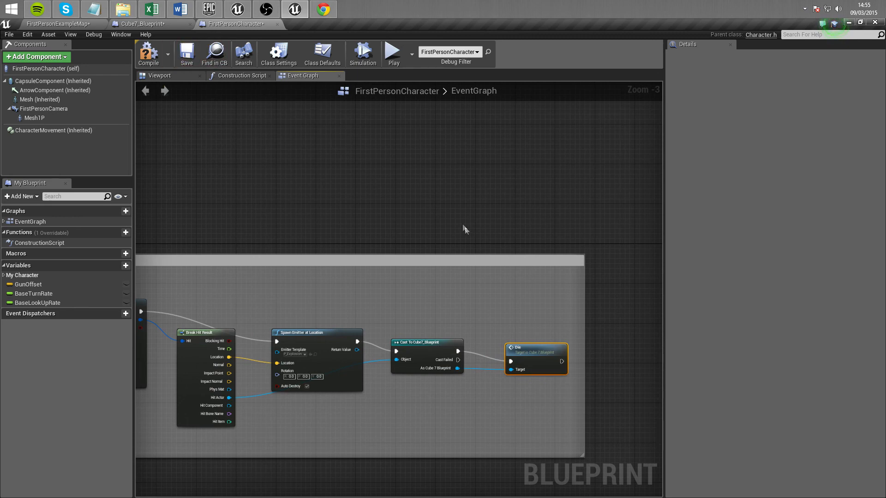
mouse_move(442, 288)
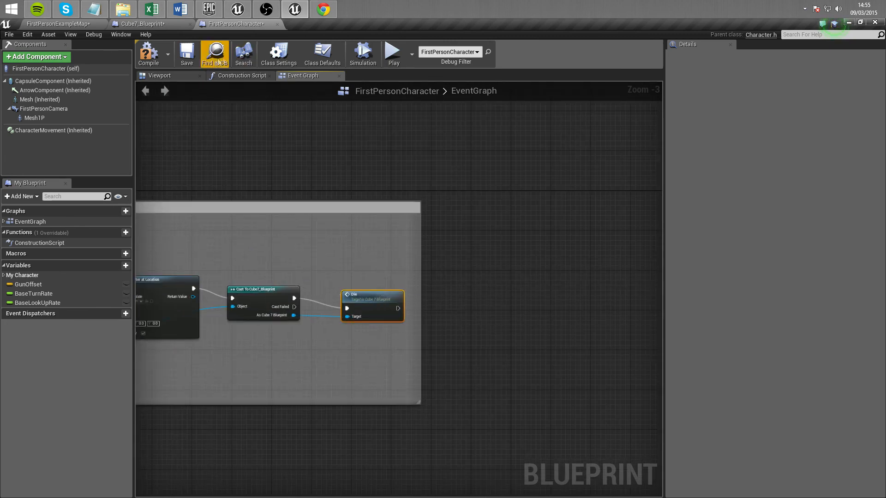
Back in Cube7_Blueprint, select the die Custom Event showing Health minus 34 before the Branch
left_click(144, 24)
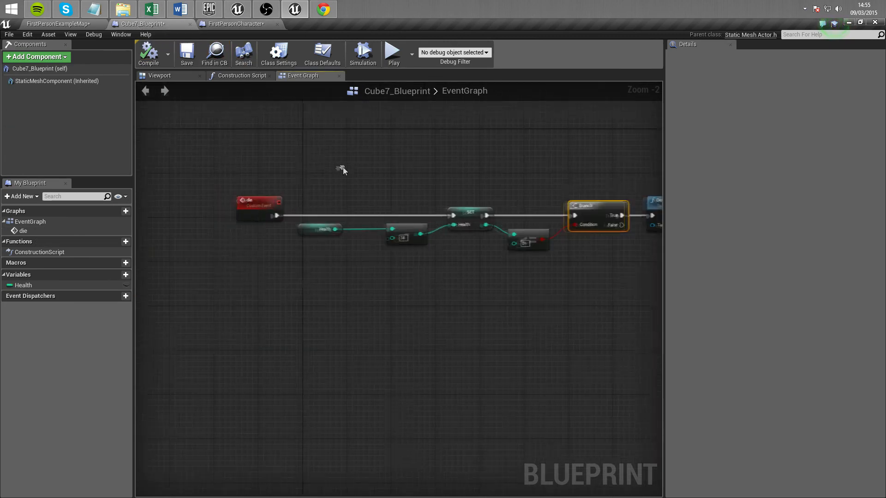
left_click(259, 204)
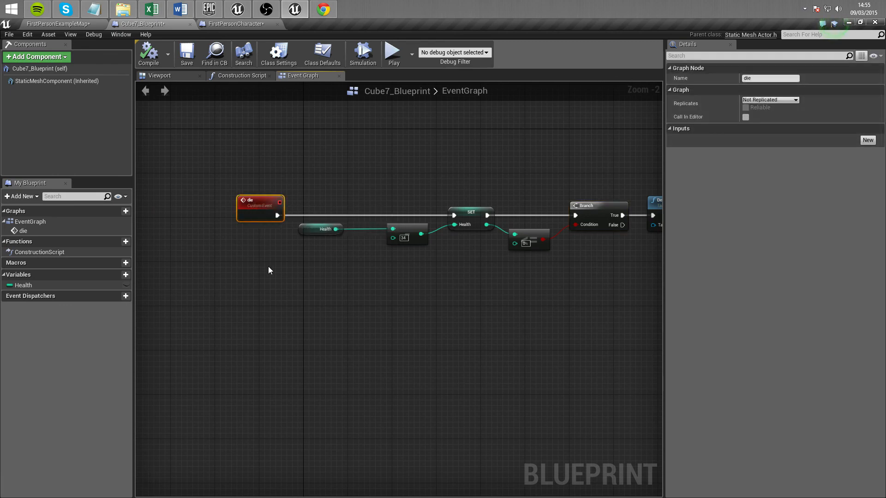
scroll("down", 3)
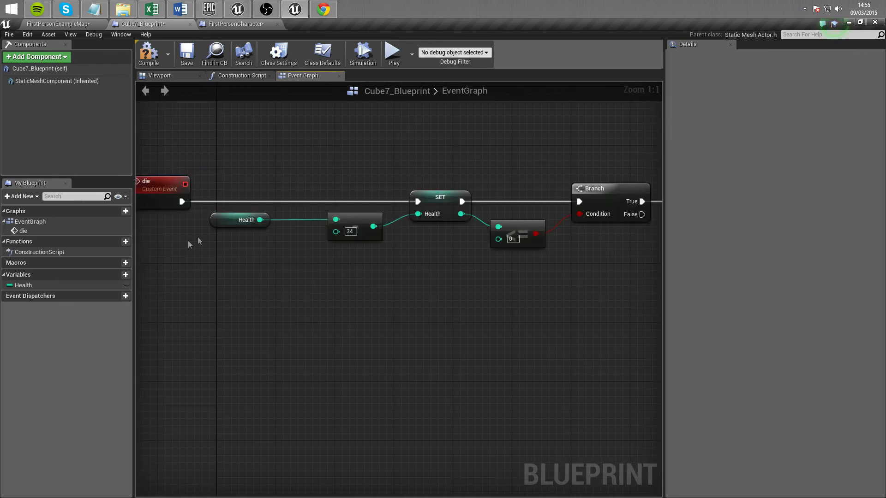
mouse_move(396, 258)
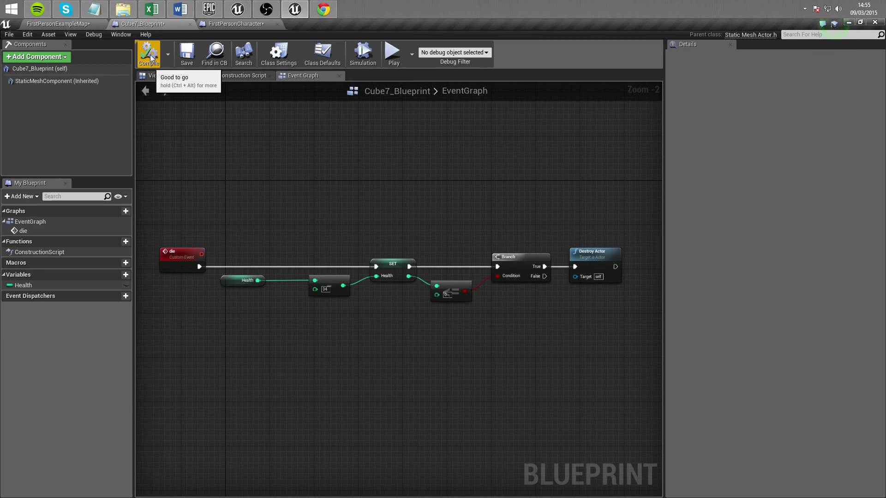
mouse_move(266, 9)
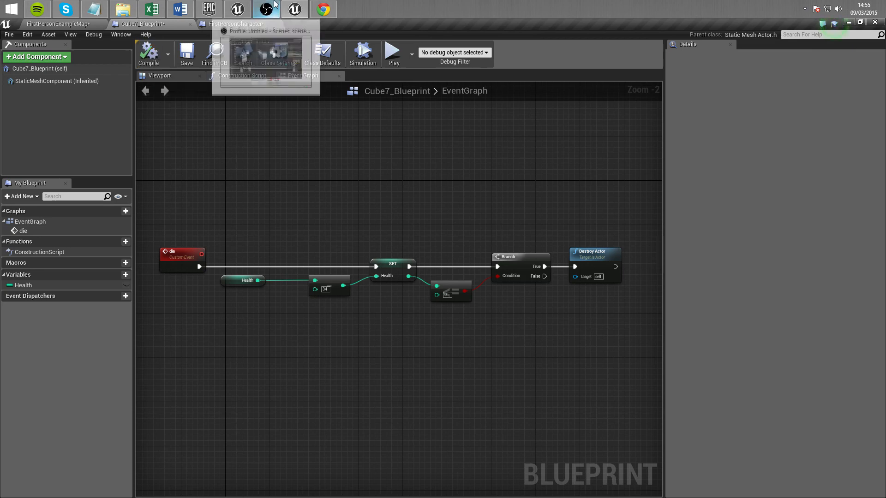